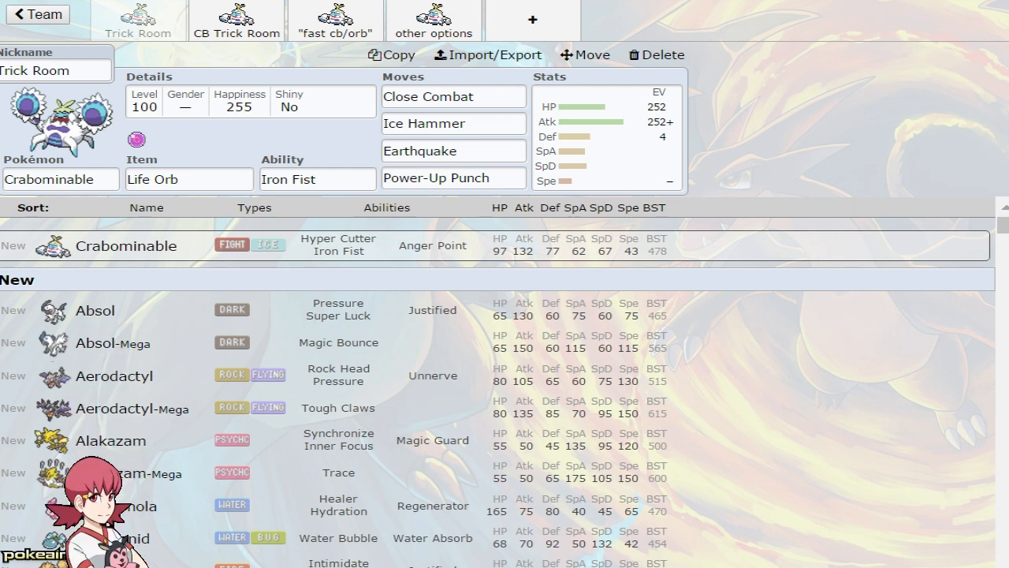
Show the Trick Room Crabominable's 252 HP / 252 Atk / 4 Def Brave spread, glancing at Ice Hammer's alternatives.
click(608, 134)
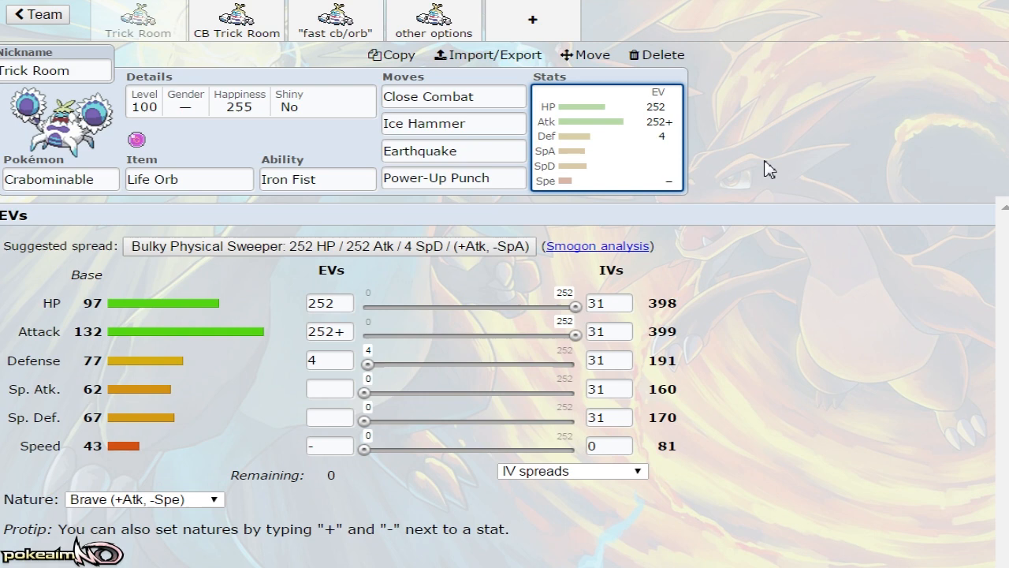
click(454, 123)
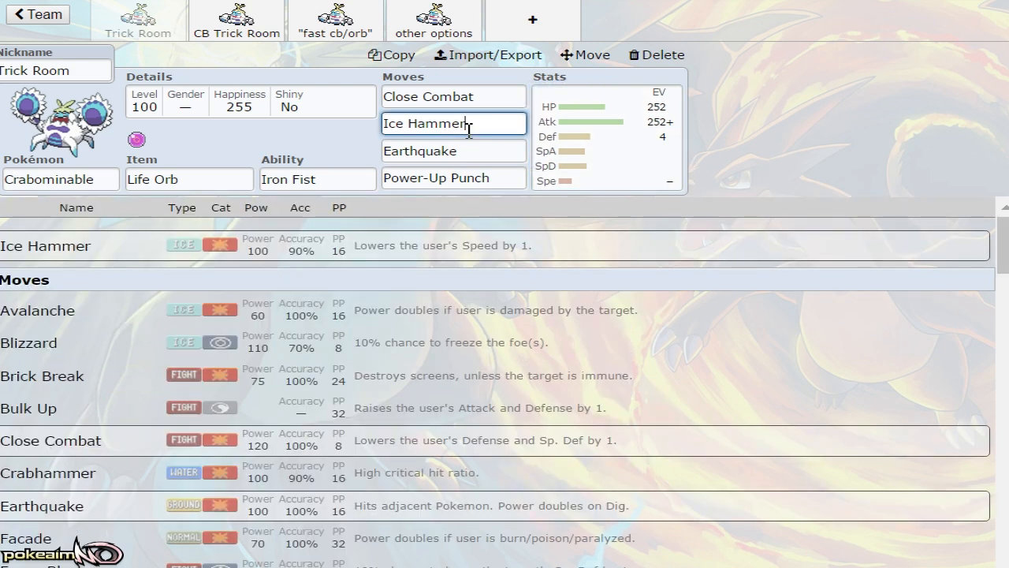
click(607, 134)
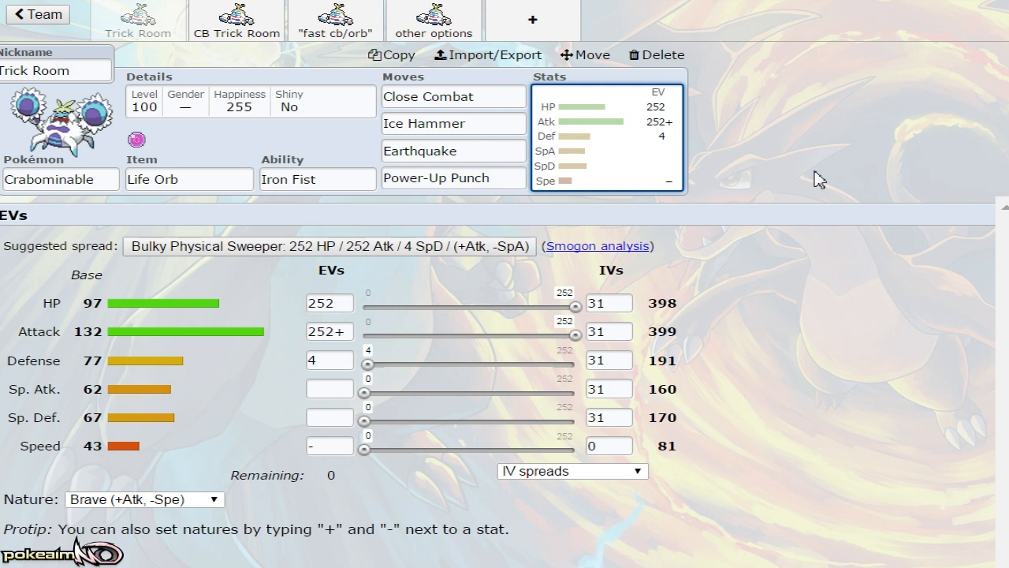
click(454, 123)
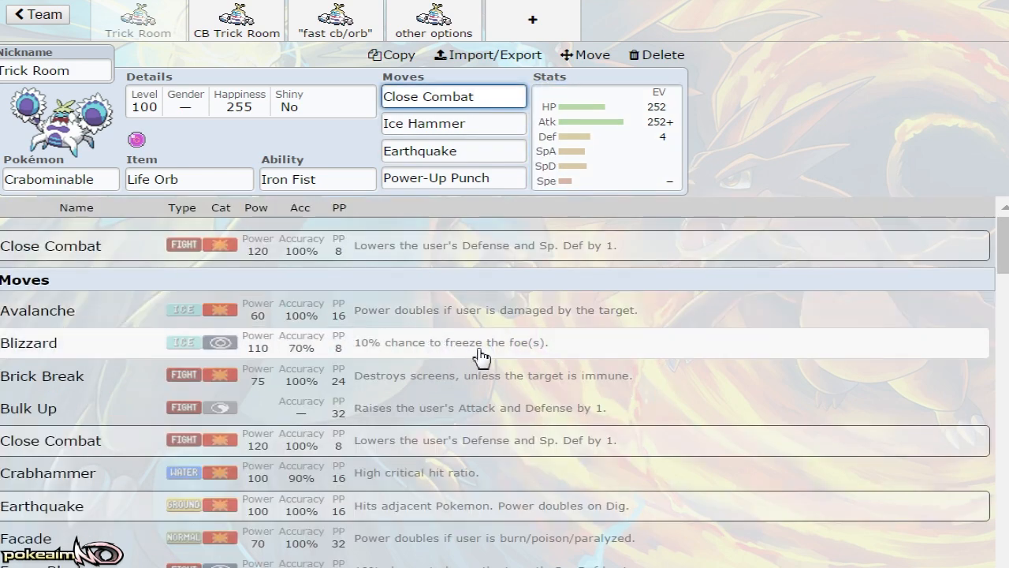
scroll(down, 3)
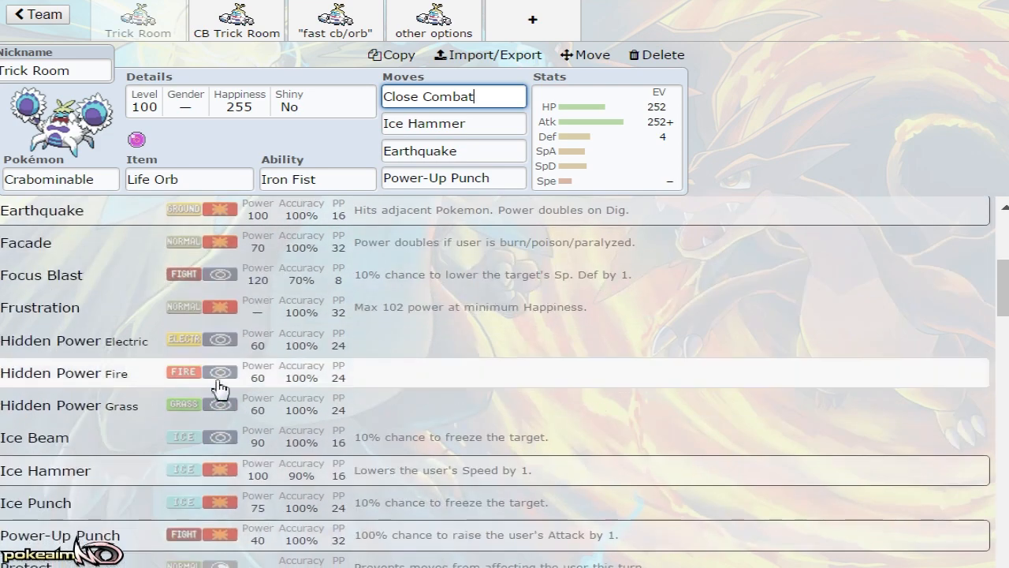
scroll(down, 3)
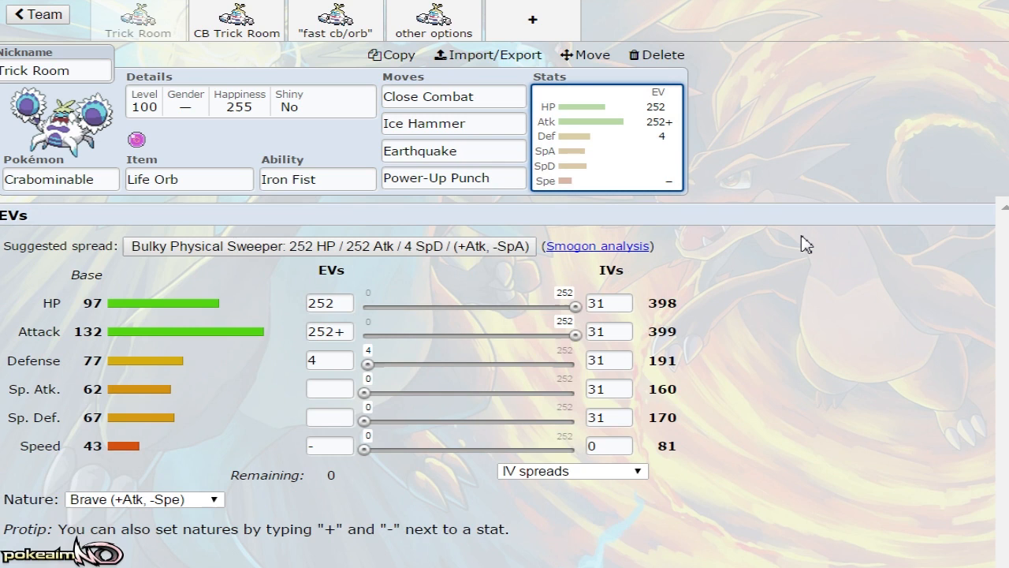
click(455, 176)
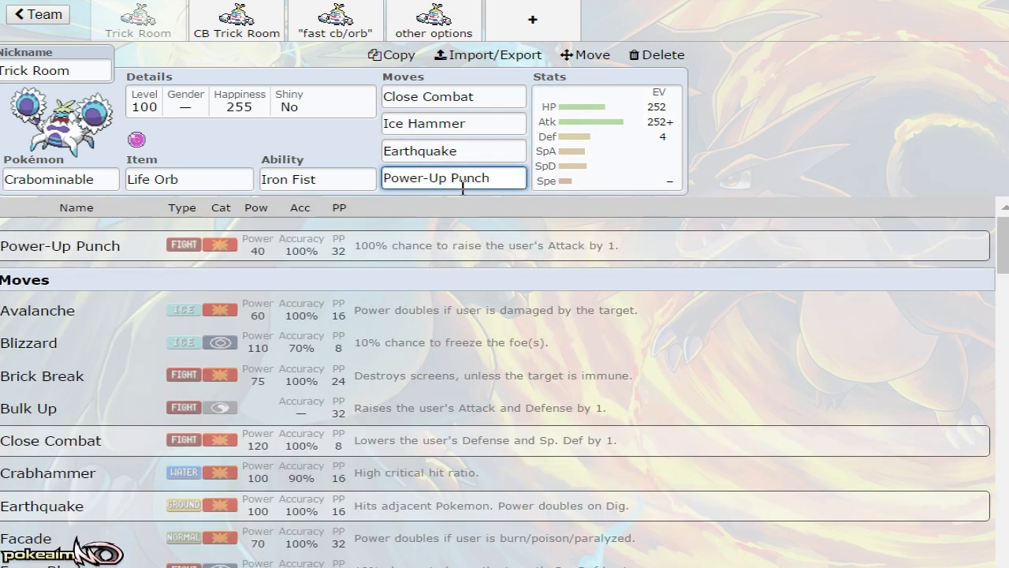
click(454, 151)
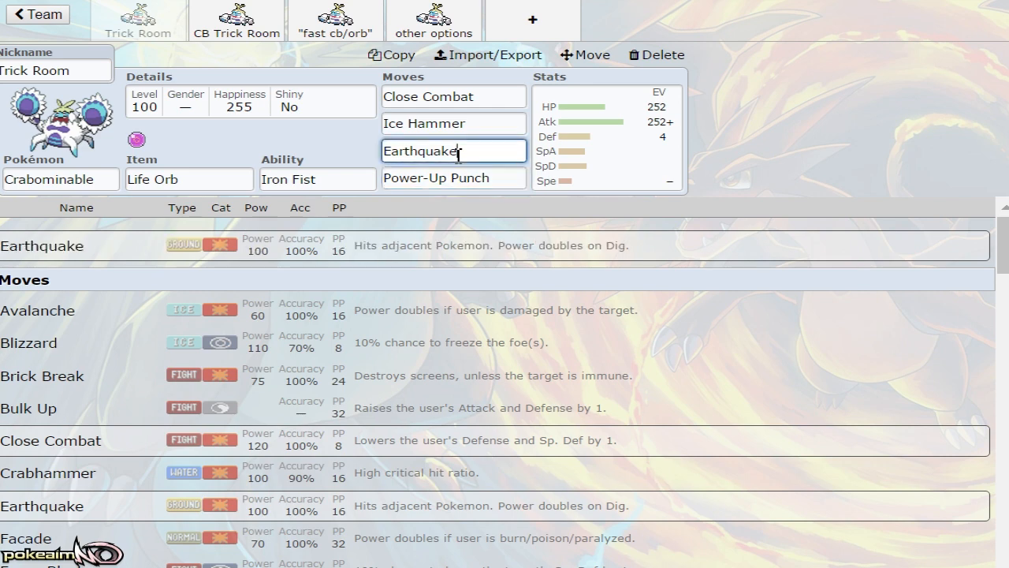
click(607, 134)
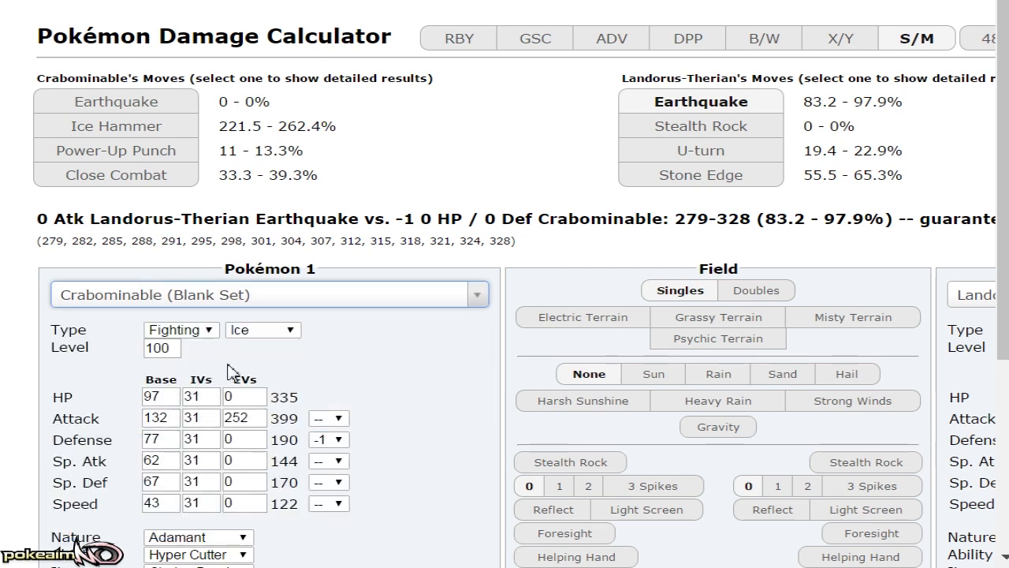
Give Crabominable a Life Orb and adjust its ability against the 252 HP / 252 Def Toxapex.
scroll(down, 3)
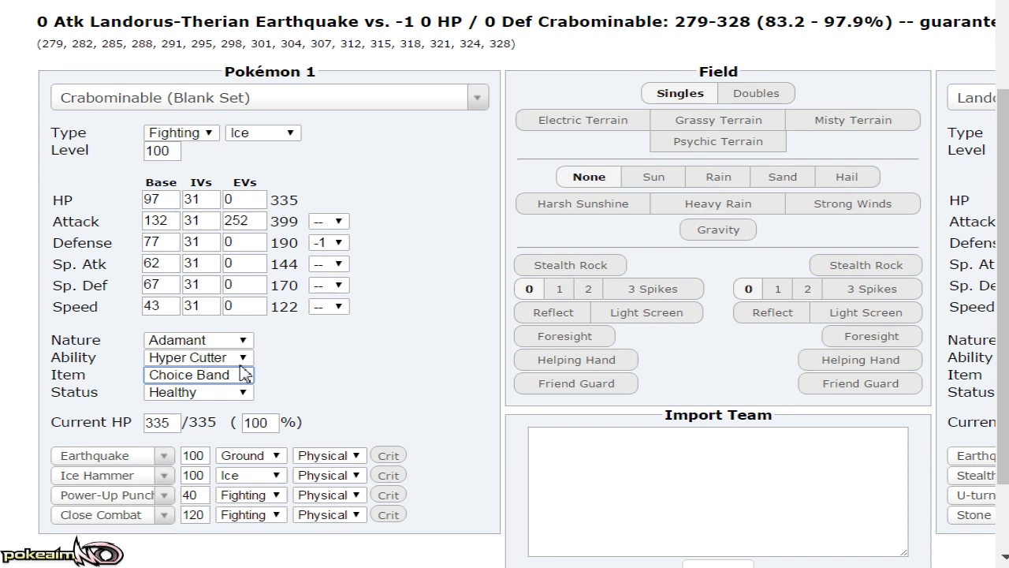
click(198, 376)
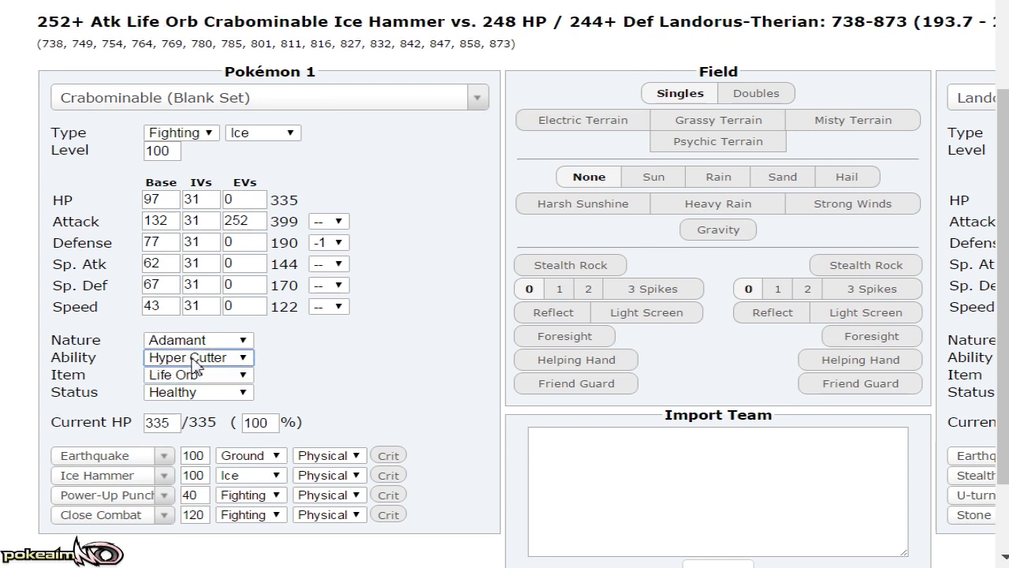
click(197, 356)
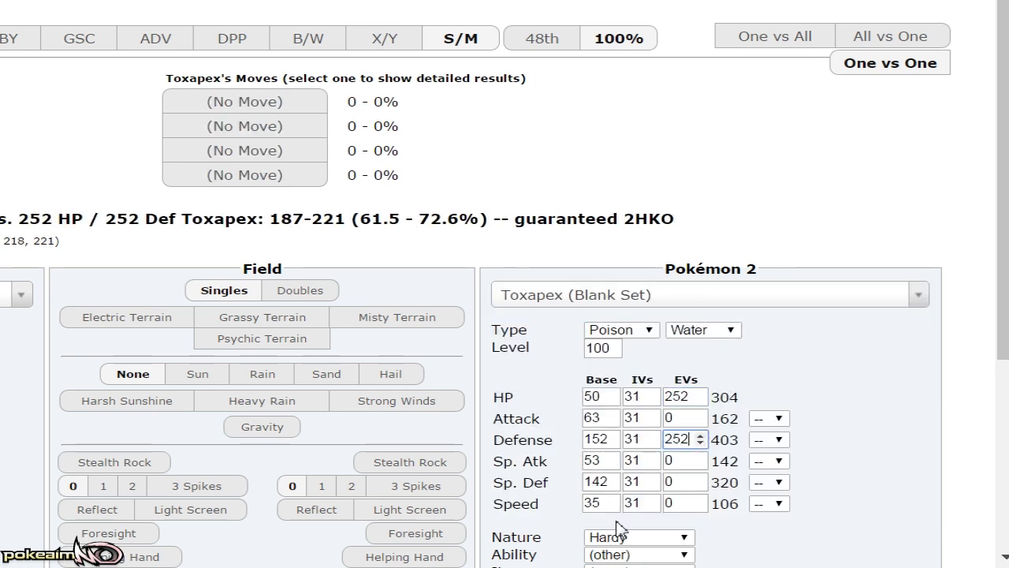
Check Earthquake and Power-Up Punch on Toxapex, then give Toxapex a Relaxed nature.
click(637, 536)
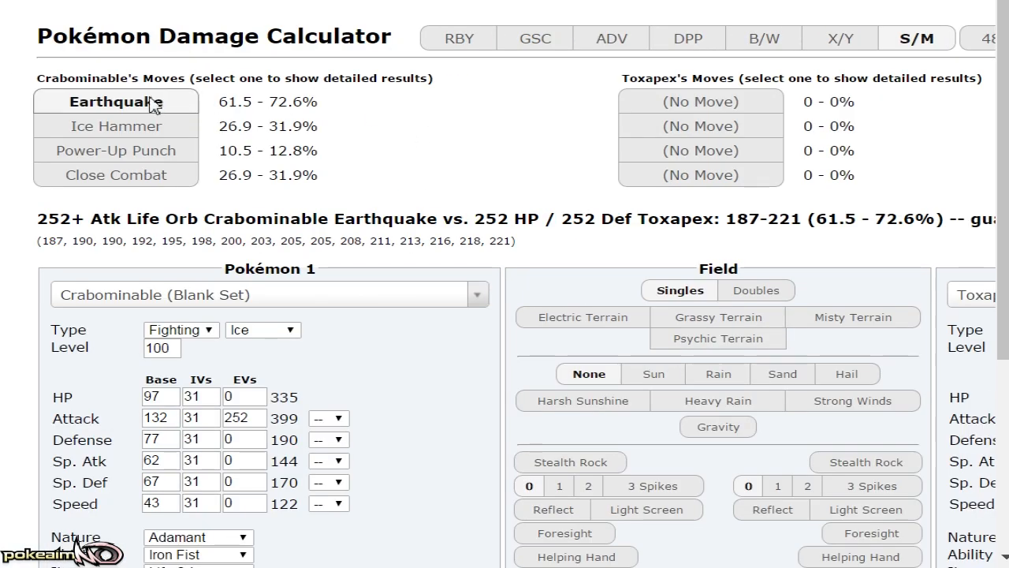
mouse_move(300, 107)
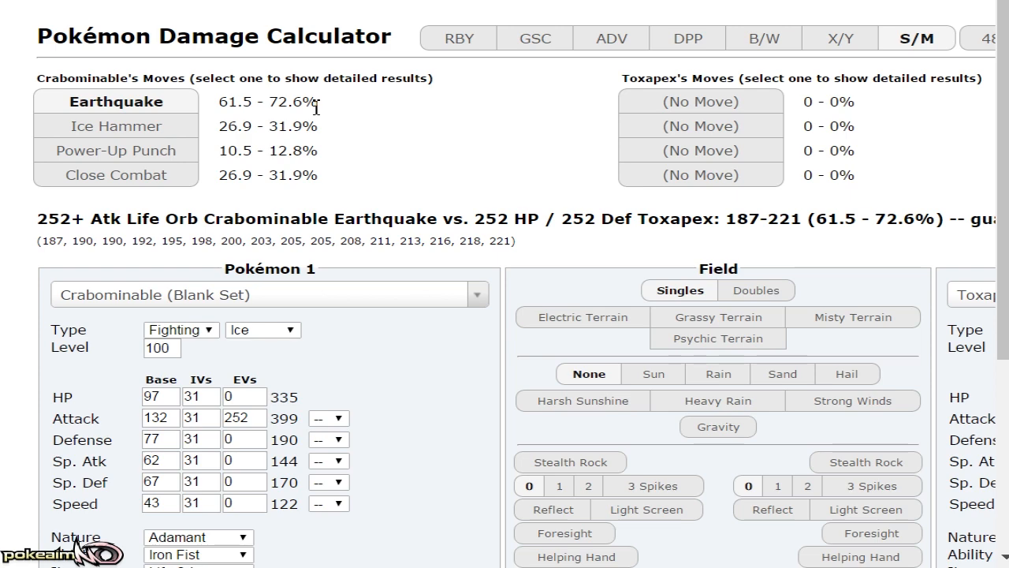
mouse_move(323, 150)
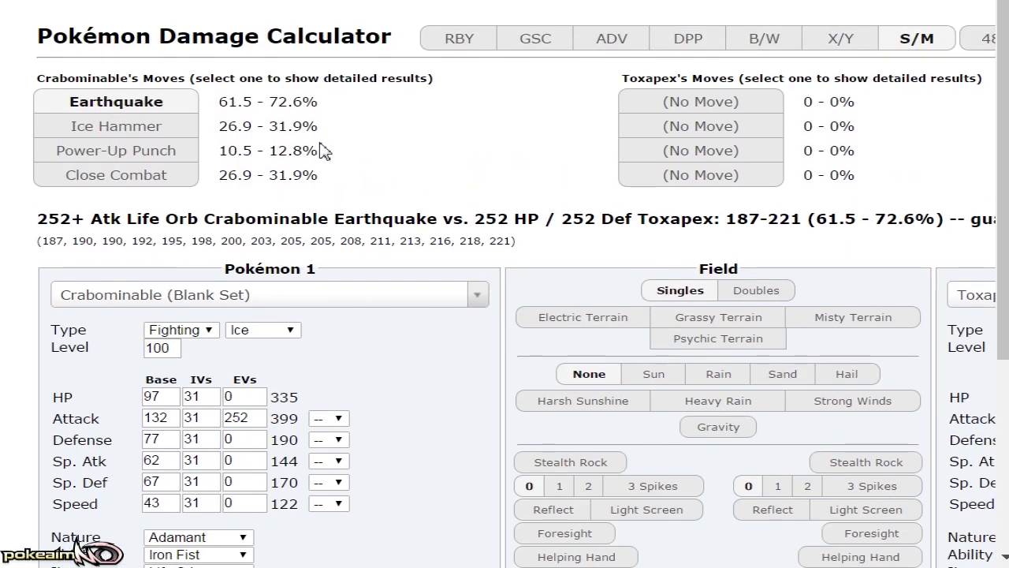
mouse_move(490, 136)
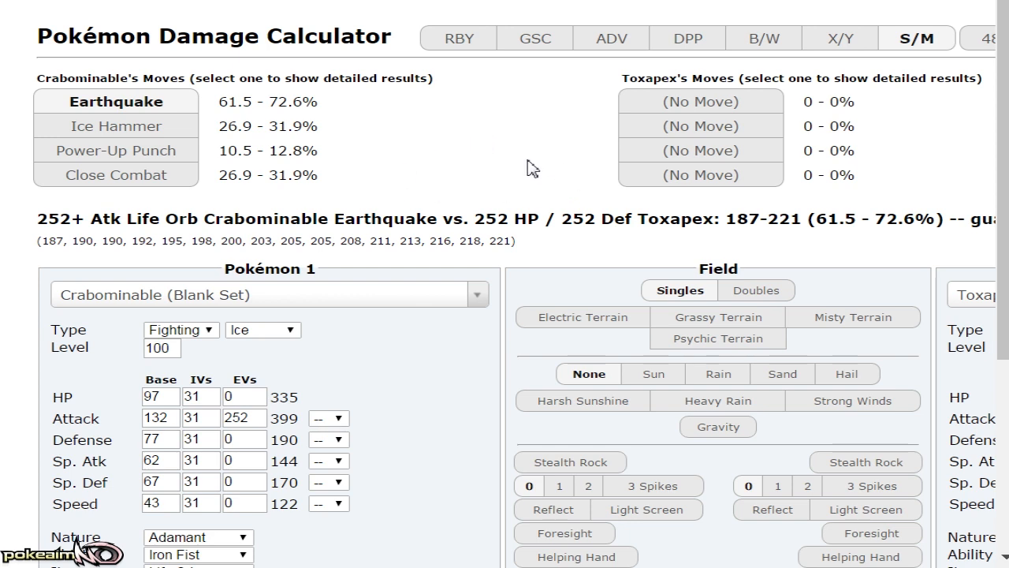
mouse_move(191, 170)
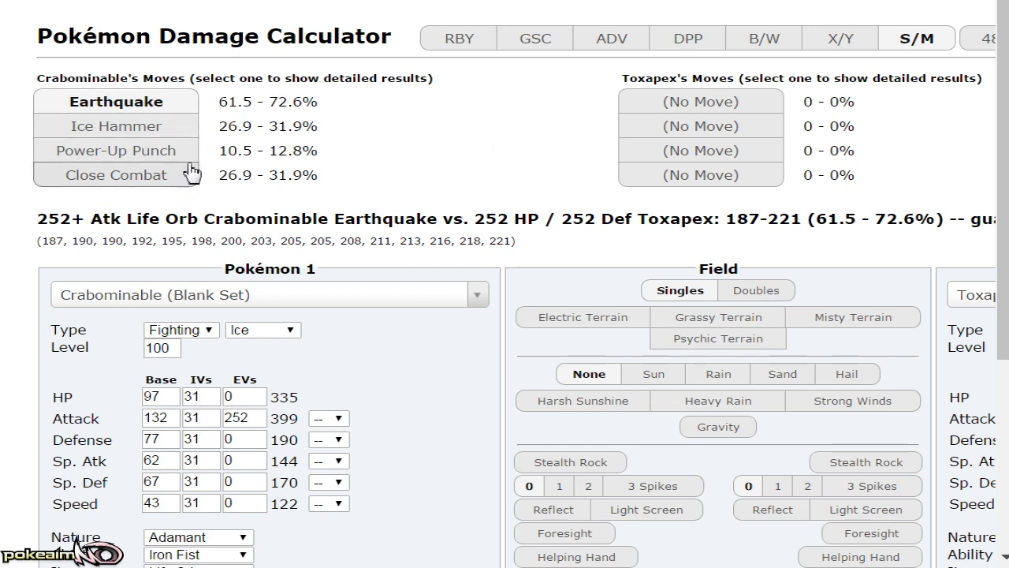
click(117, 149)
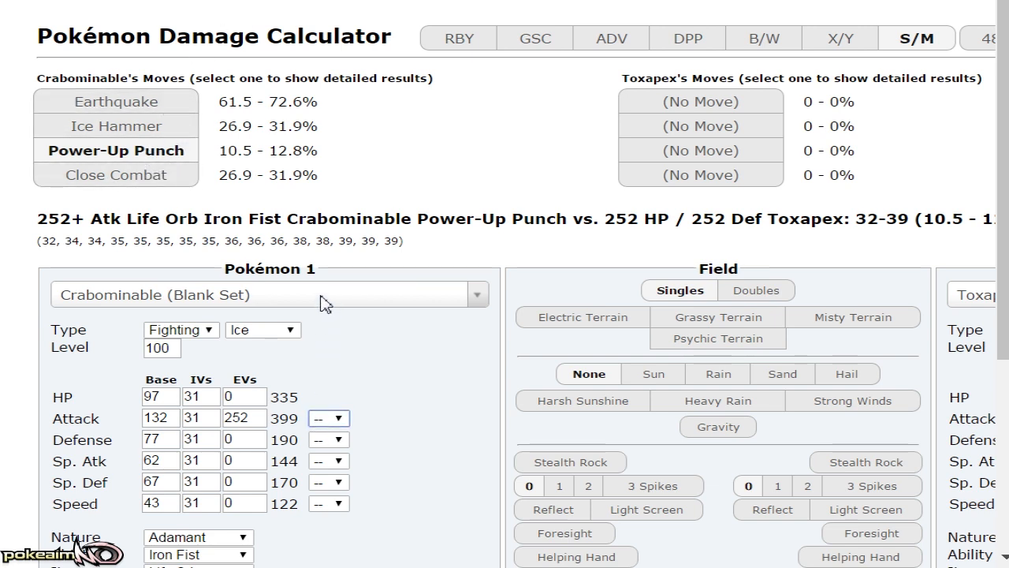
click(328, 418)
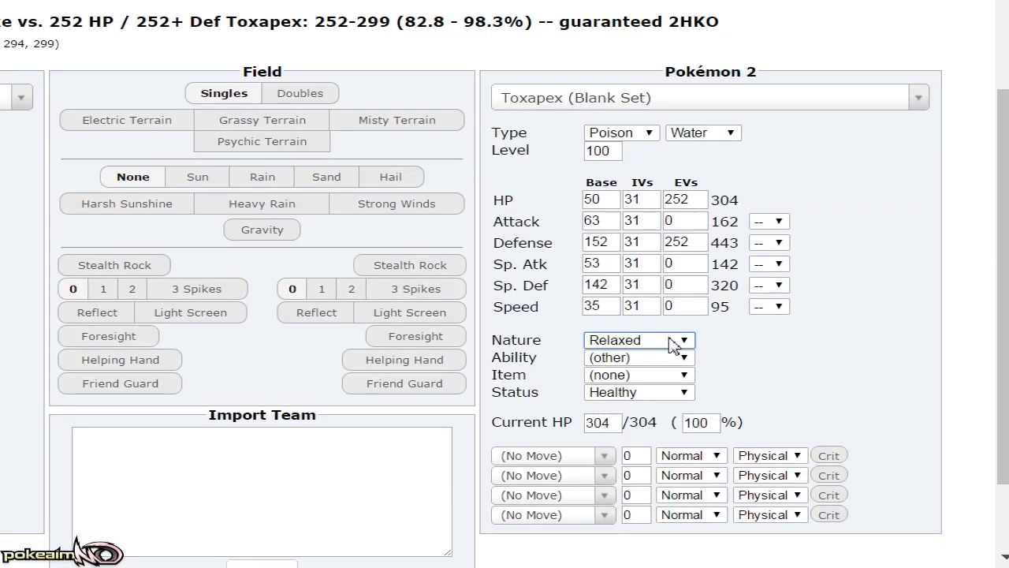
Read the +1 Attack results, Earthquake doing 82.8–98.3% to Relaxed Toxapex.
scroll(up, 3)
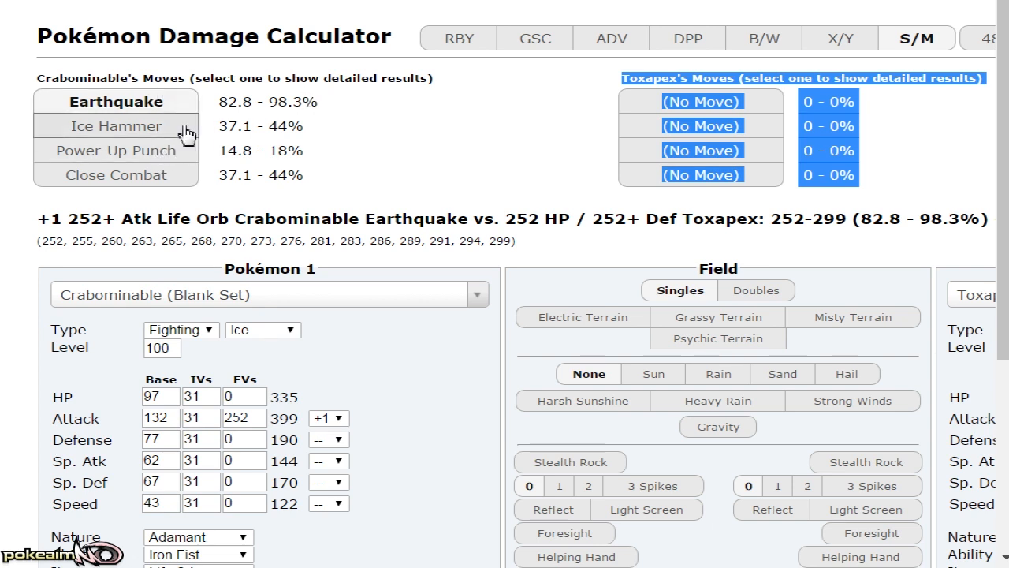
mouse_move(261, 180)
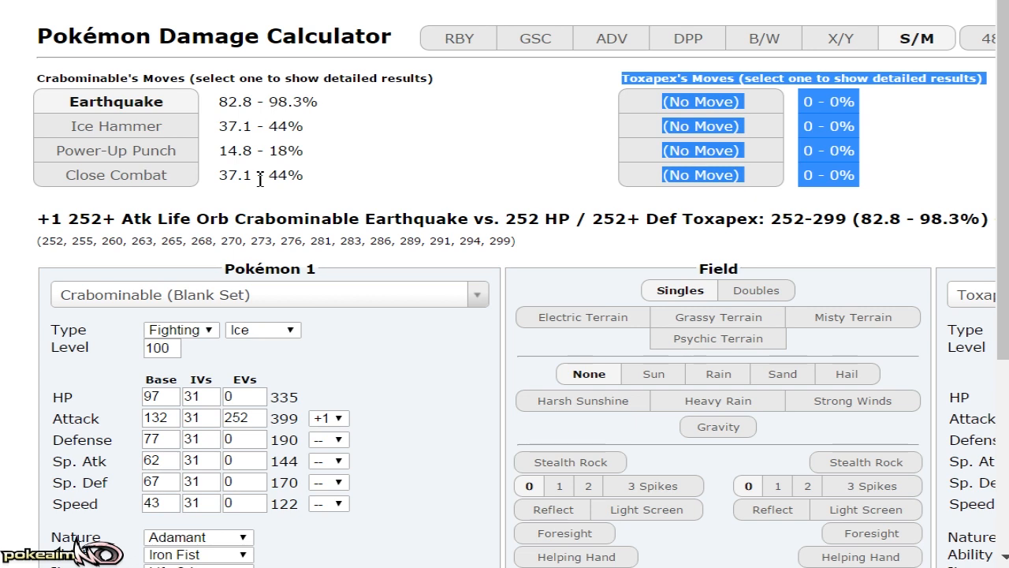
mouse_move(331, 160)
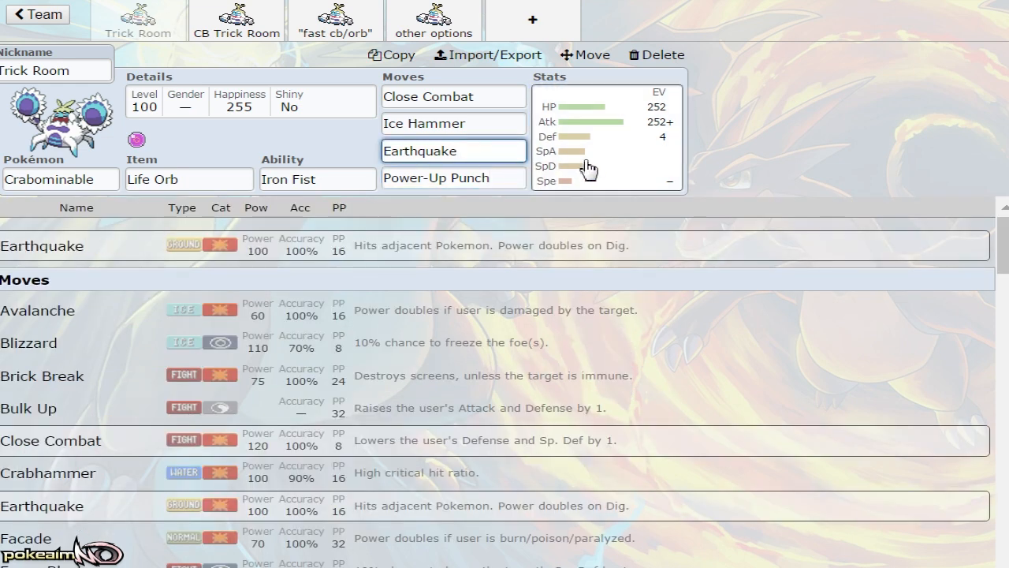
Review the CB Trick Room set's Stone Edge slot and EV spread, then bring up the opponent set list.
click(237, 19)
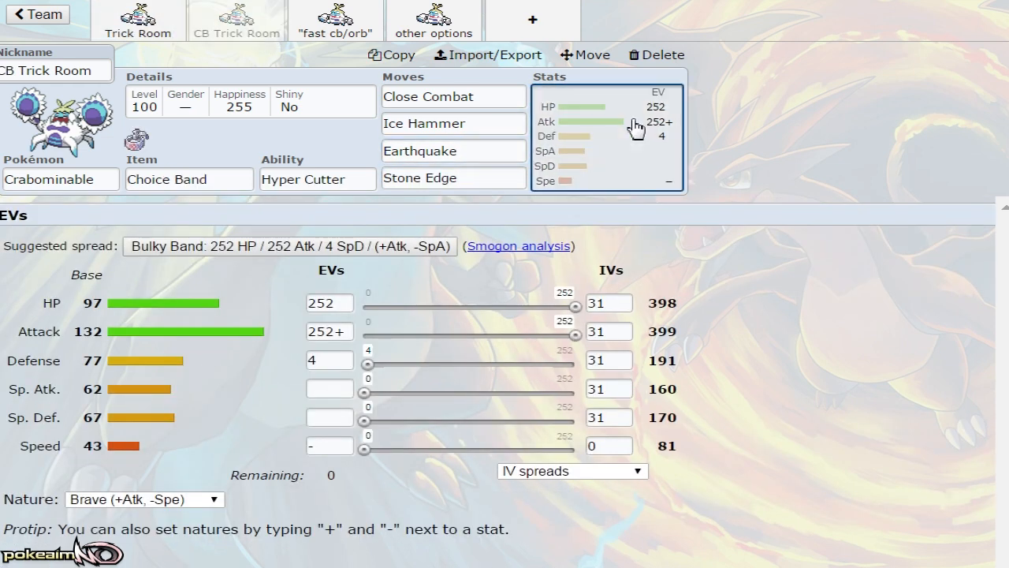
mouse_move(789, 145)
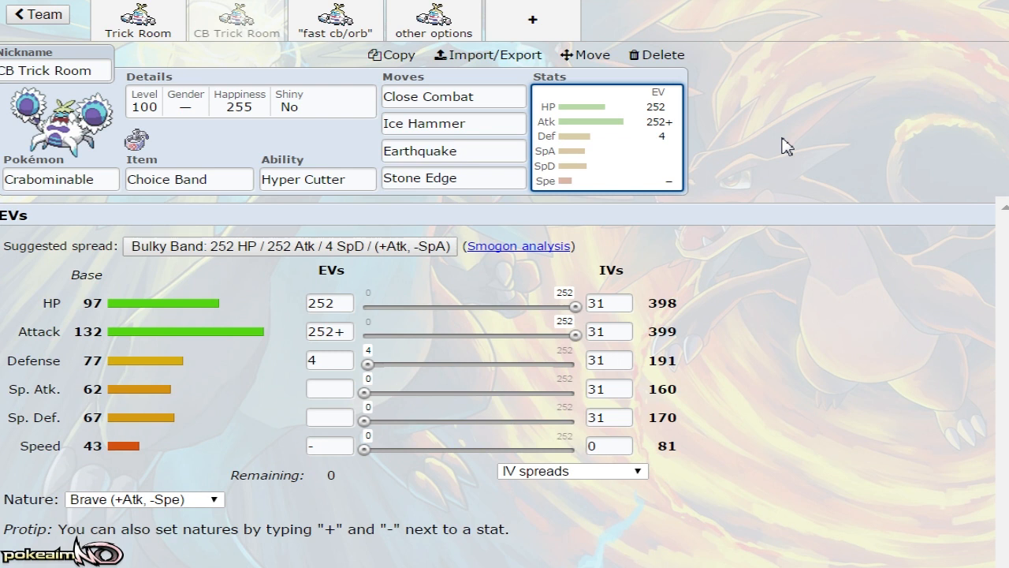
click(454, 177)
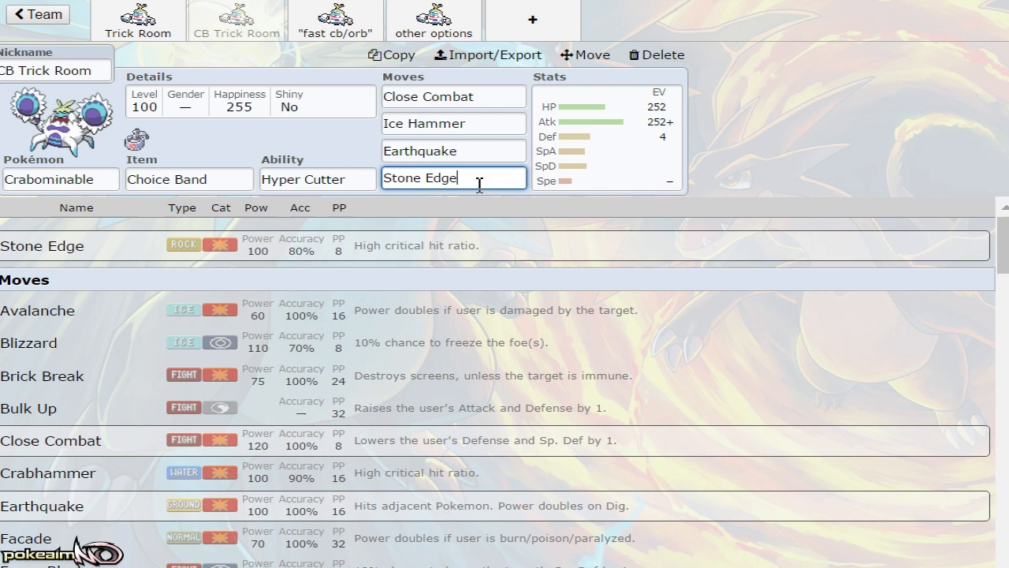
click(607, 135)
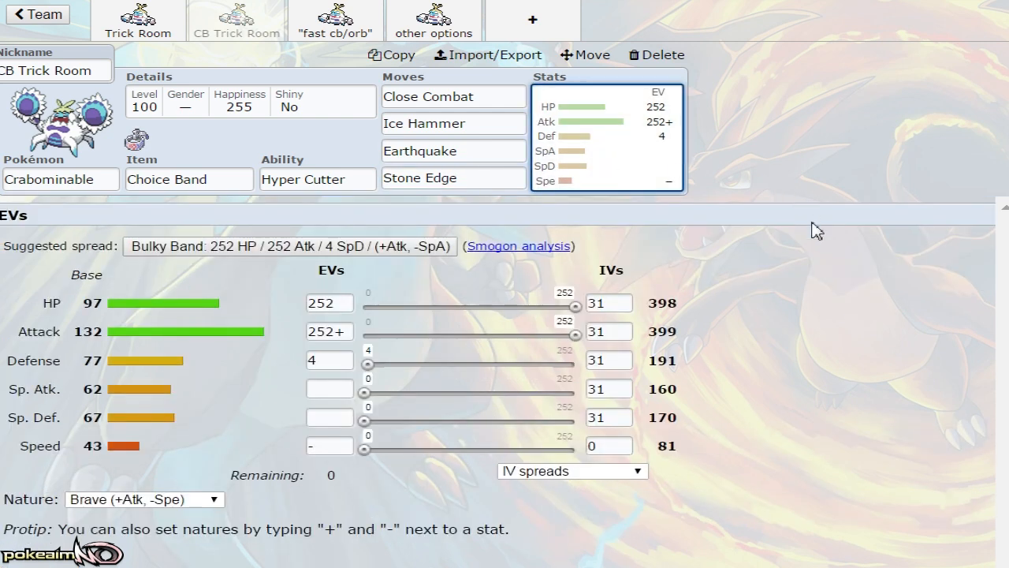
mouse_move(834, 217)
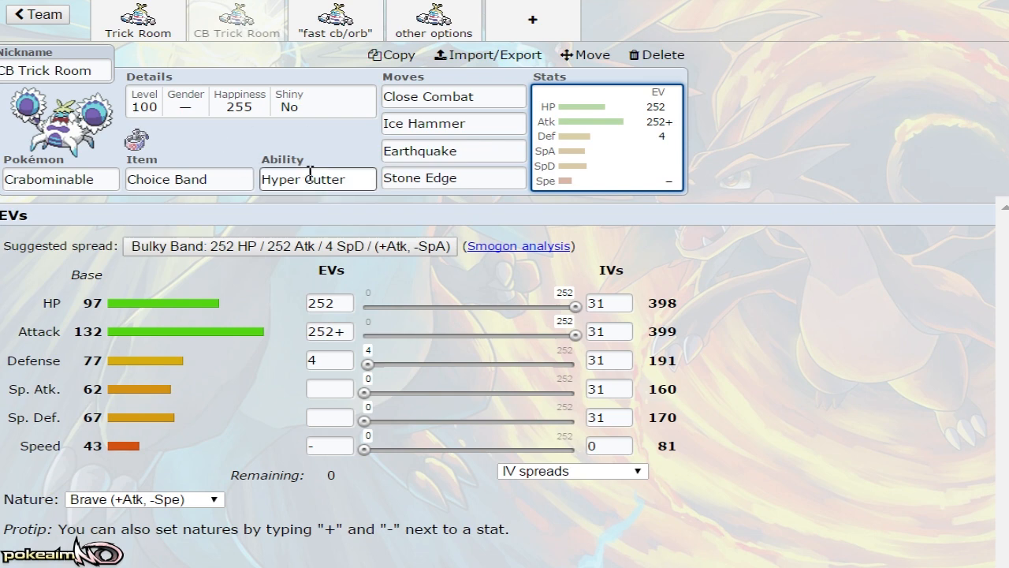
click(317, 178)
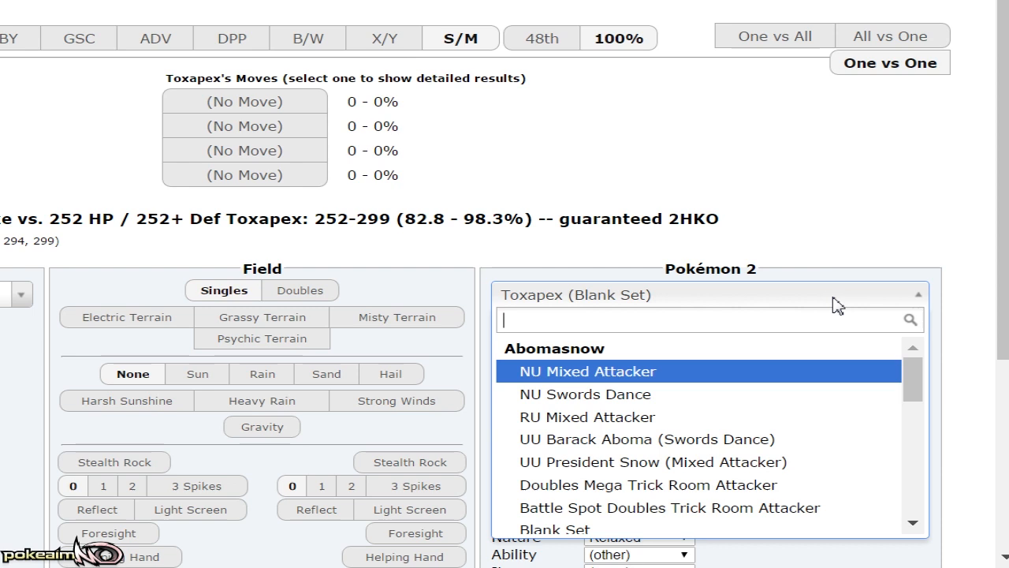
Make Landorus-Therian the target and give Iron Fist Crabominable a Choice Band, Ice Hammer now 267.7–314.9%.
text(lando)
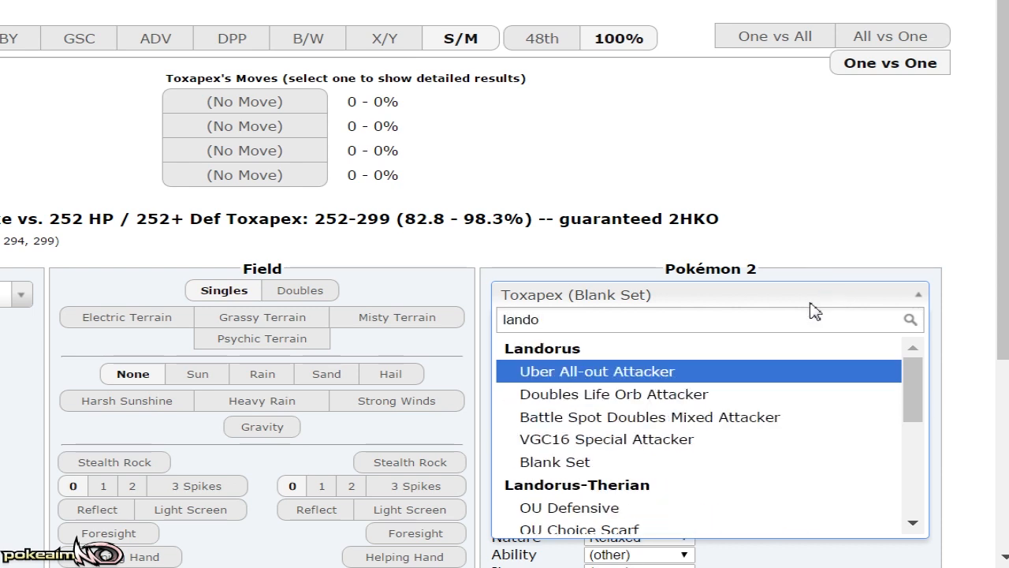
mouse_move(639, 483)
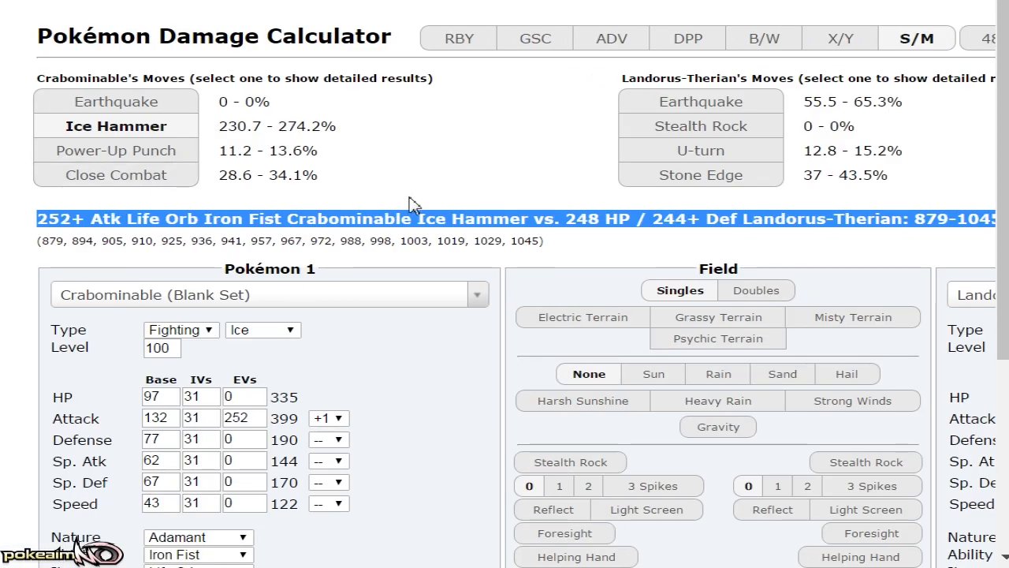
scroll(down, 3)
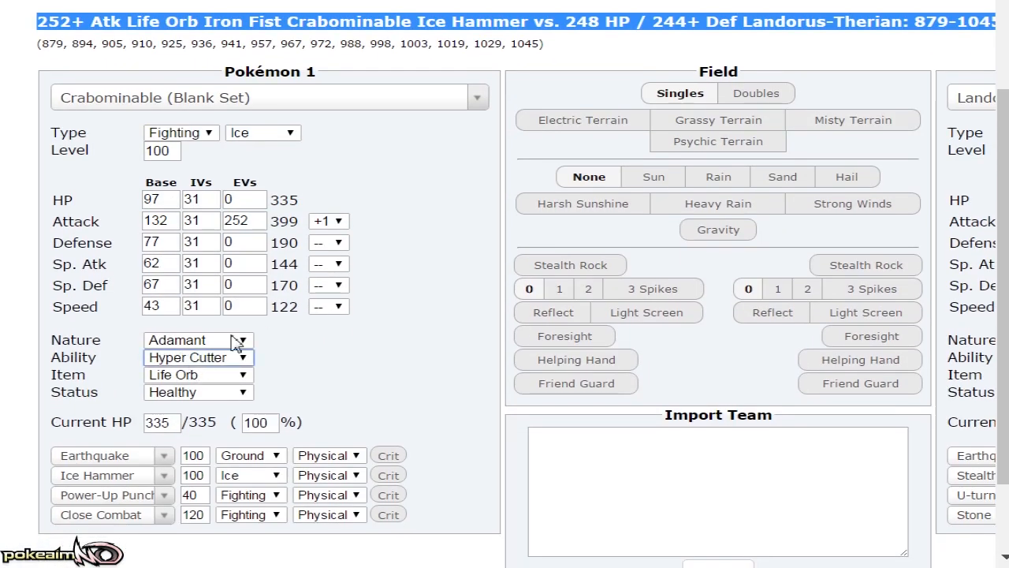
click(198, 356)
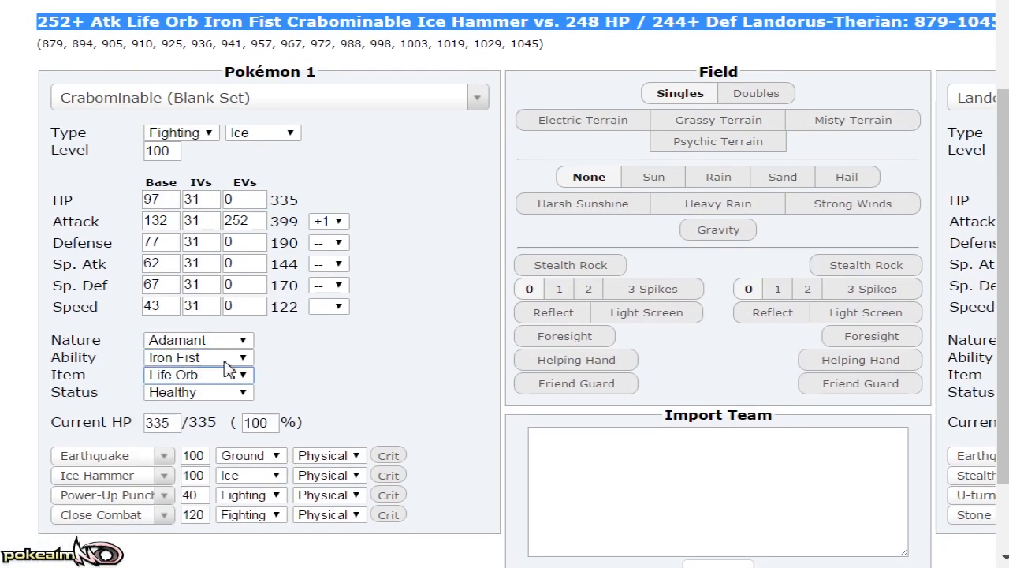
click(198, 375)
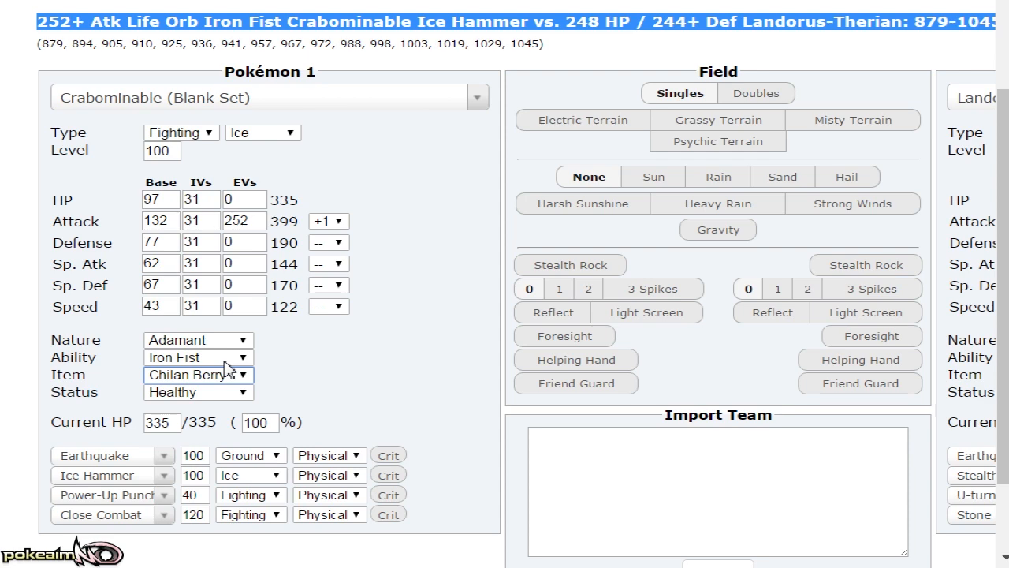
click(199, 375)
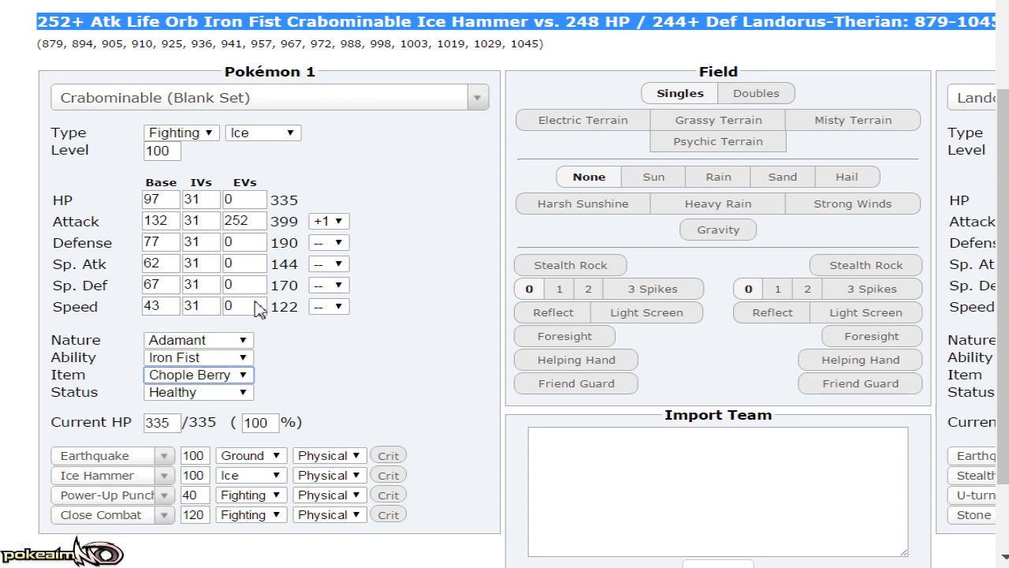
scroll(up, 3)
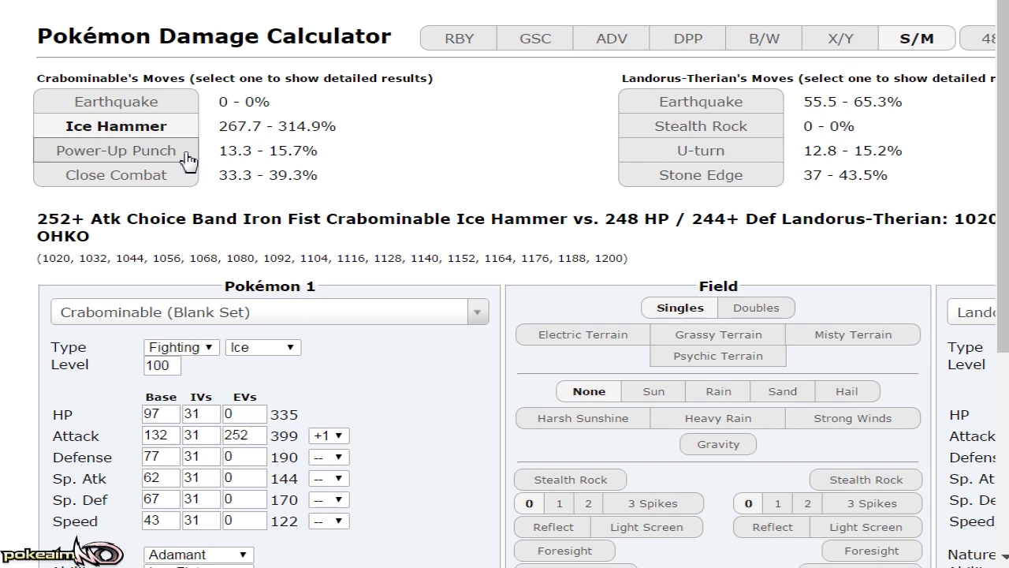
Check Close Combat on Landorus-Therian, then Earthquake's 78.8–92.9% on Arcanine.
click(117, 174)
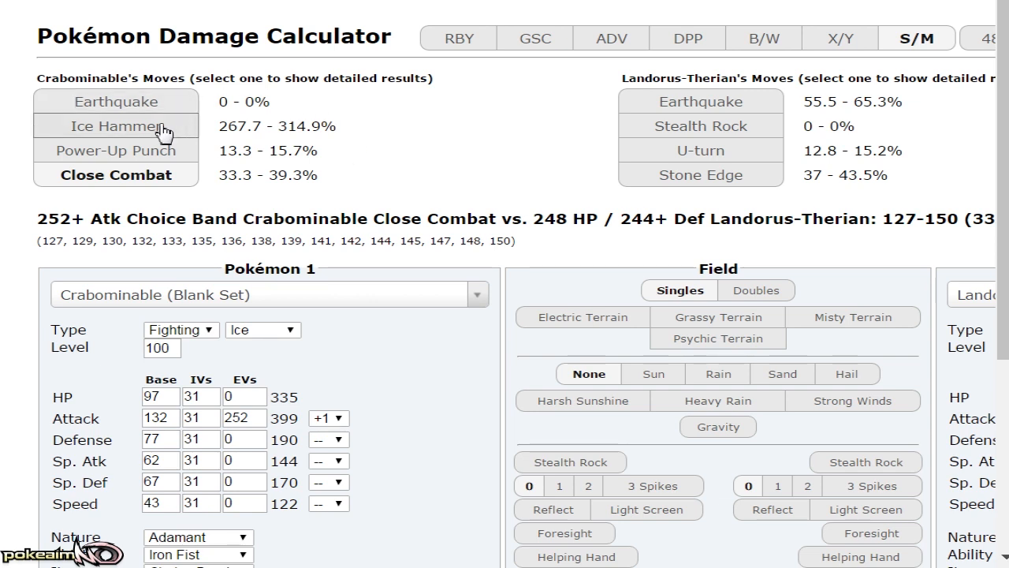
click(115, 126)
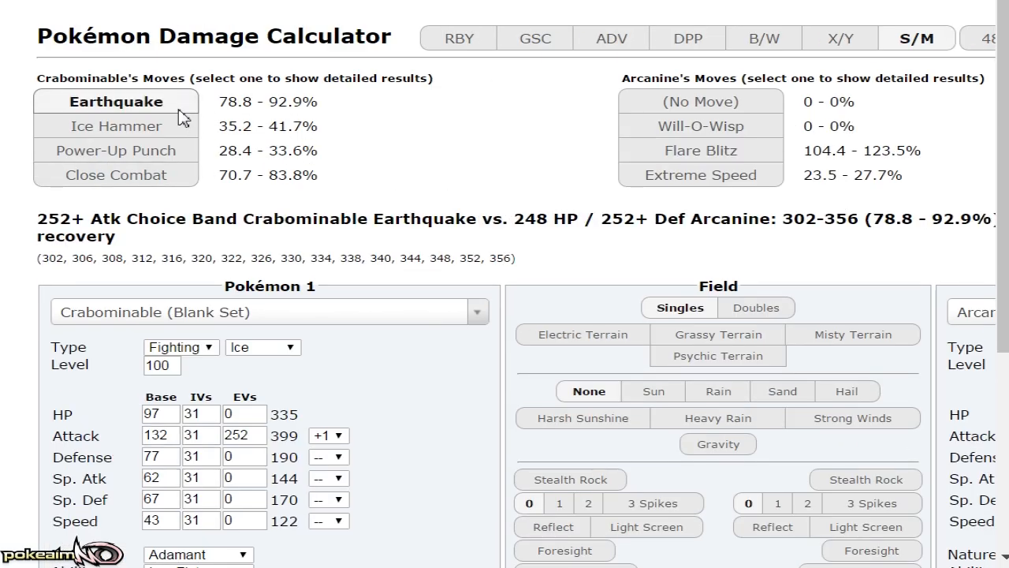
mouse_move(354, 135)
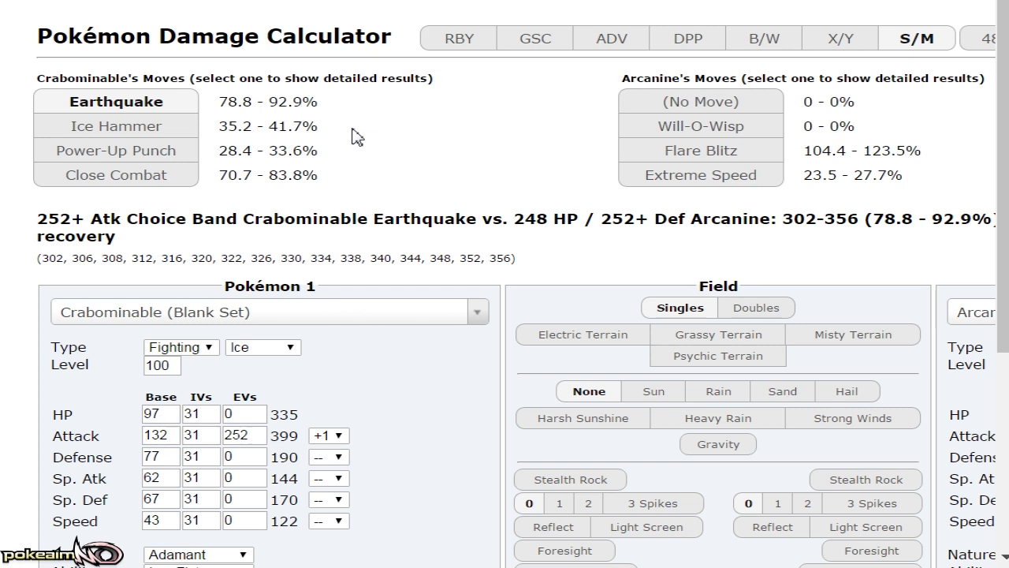
click(117, 174)
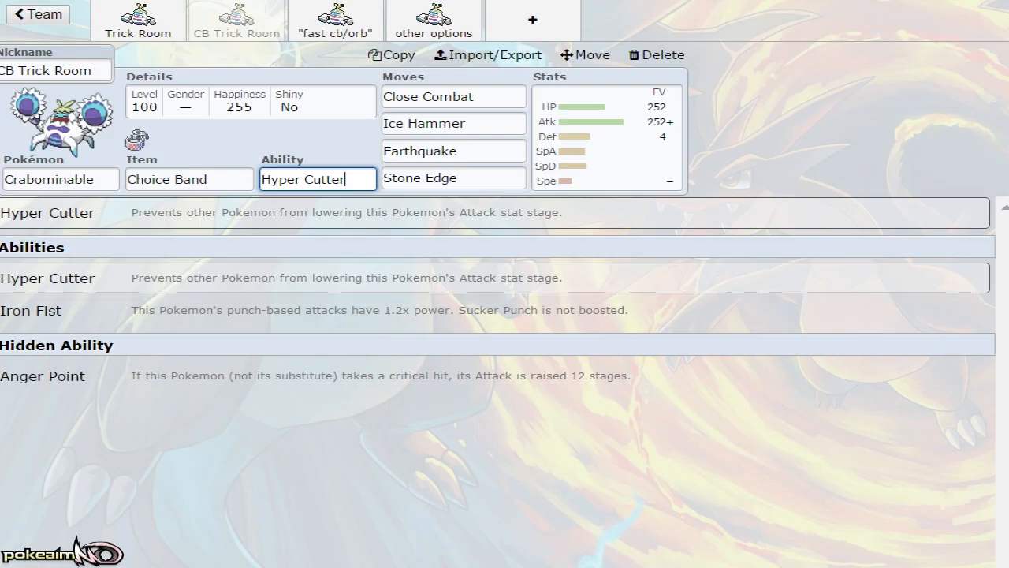
Look over the Trick Room set's Ice Hammer and Close Combat slots and its 252 HP / 252+ Atk / 4 Def spread.
click(607, 134)
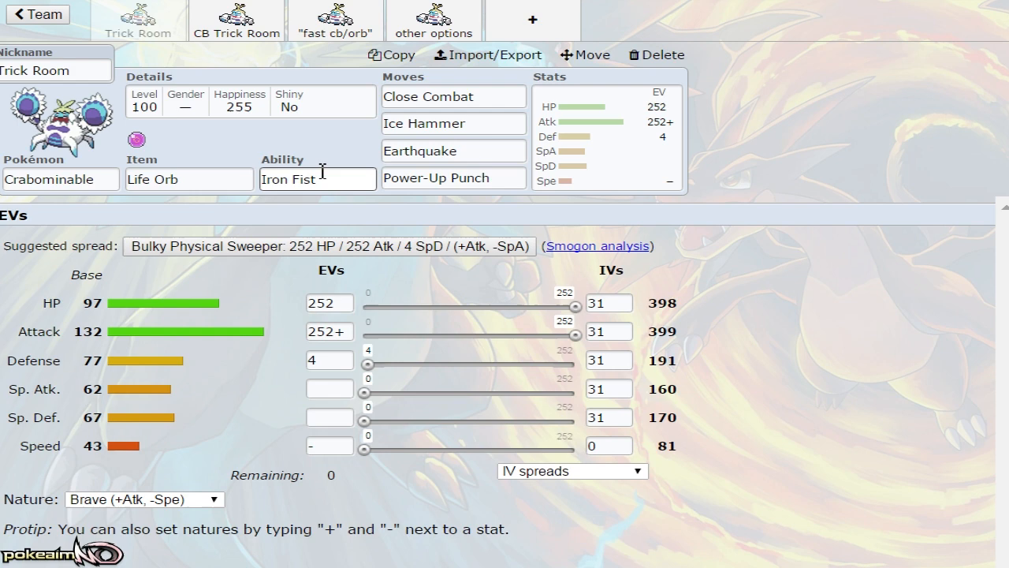
click(453, 123)
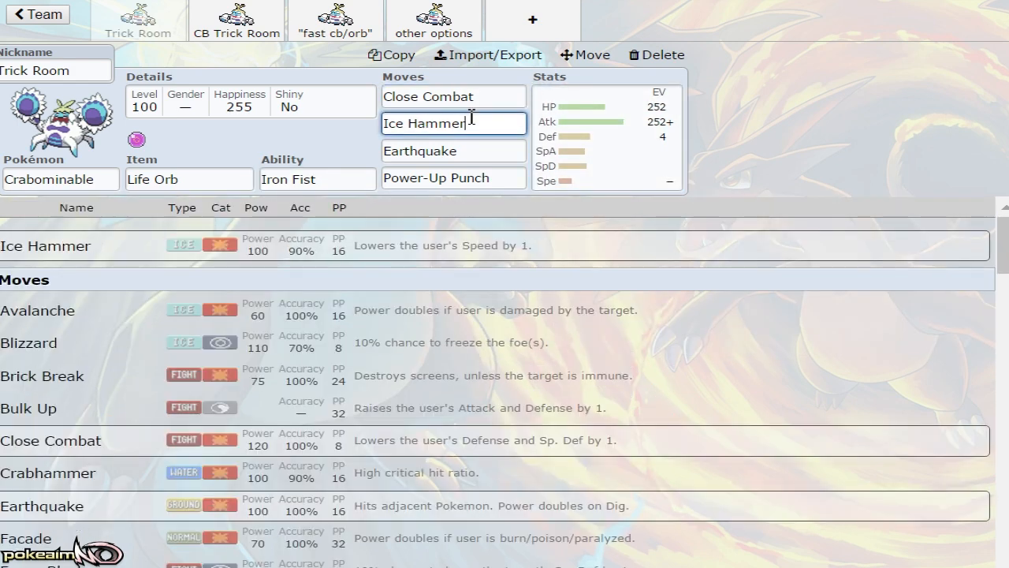
click(455, 96)
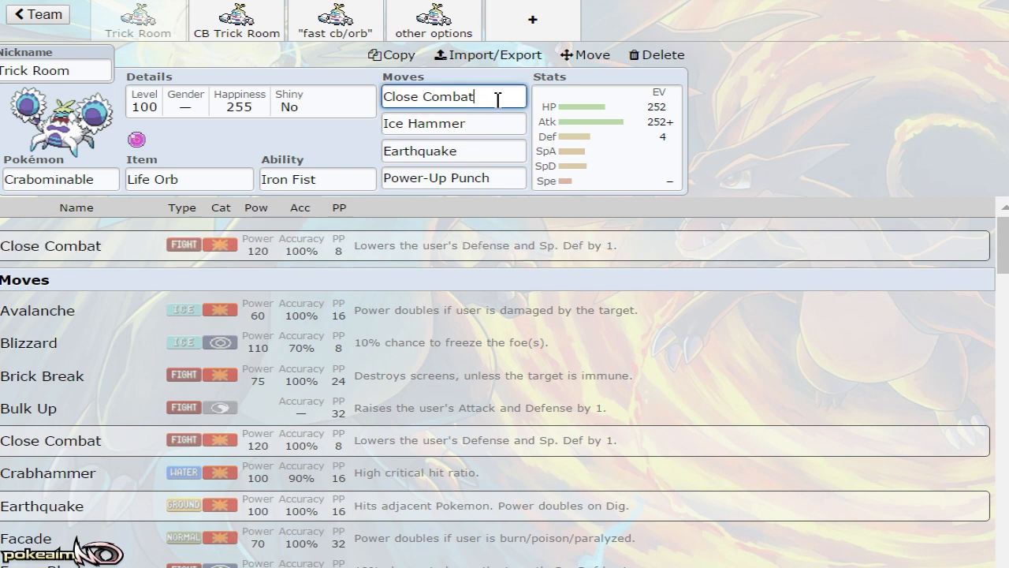
click(432, 19)
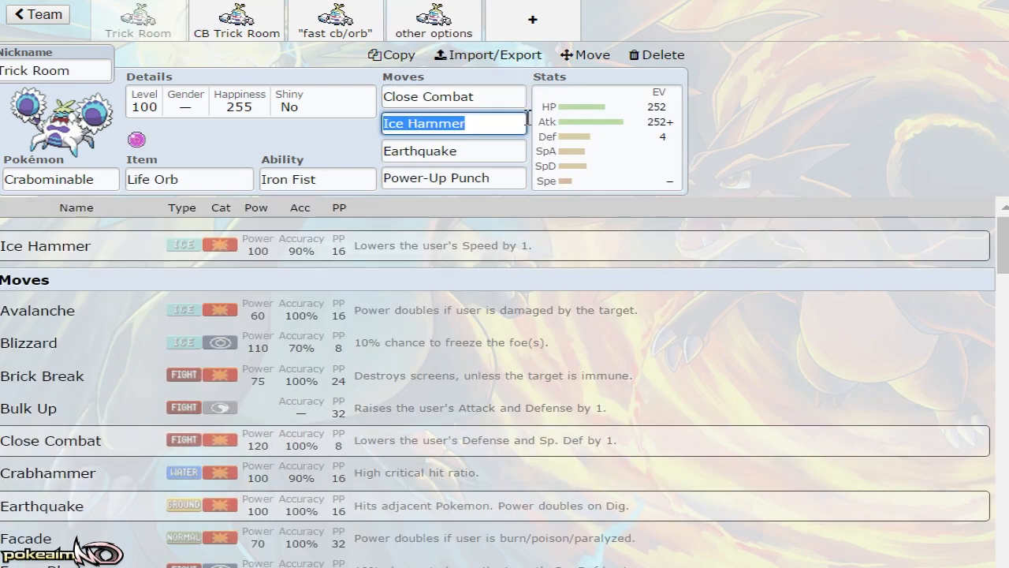
click(607, 134)
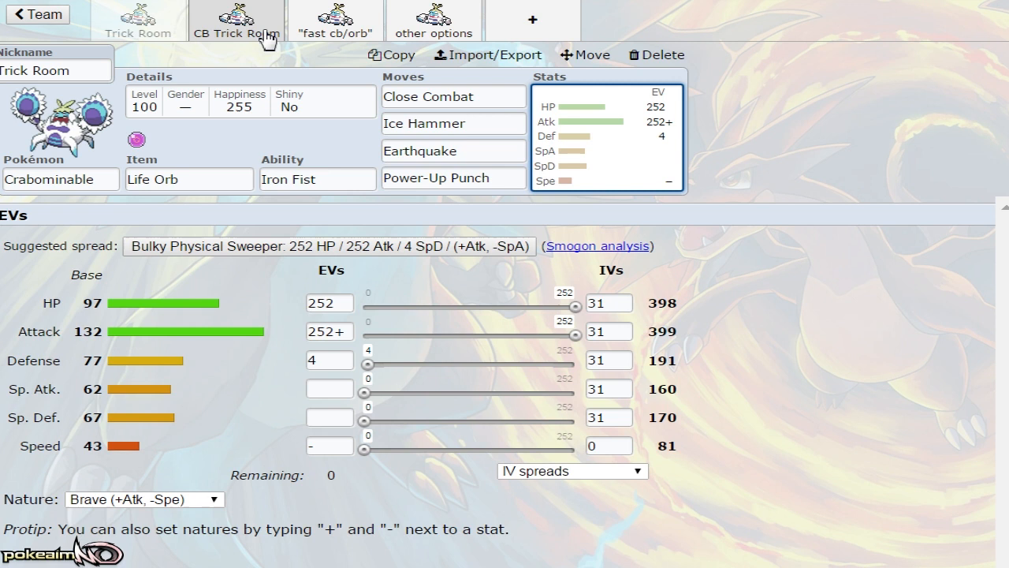
click(235, 19)
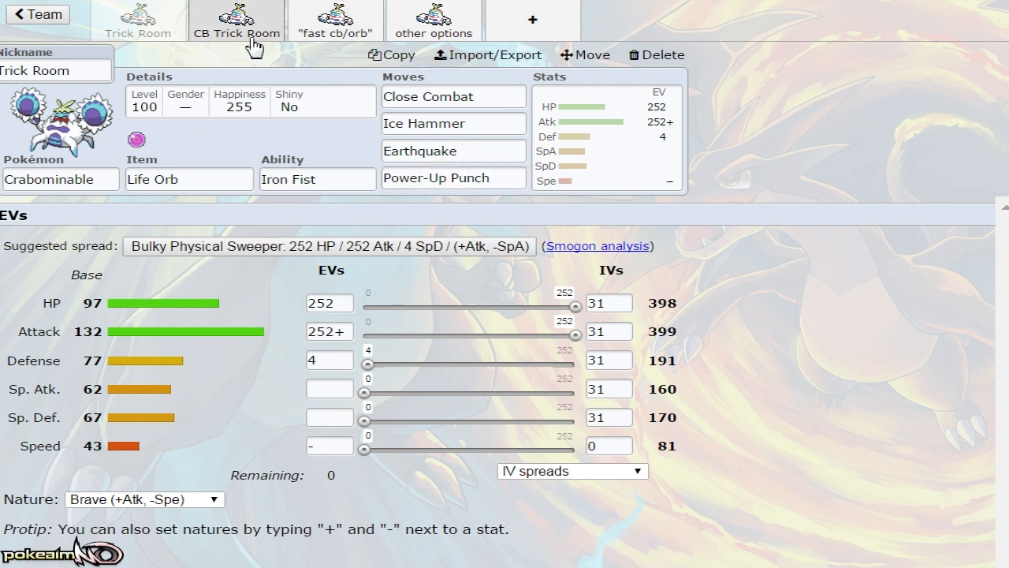
Scan the CB Trick Room set's Stone Edge move list, then bring up the fast cb/orb set.
click(237, 19)
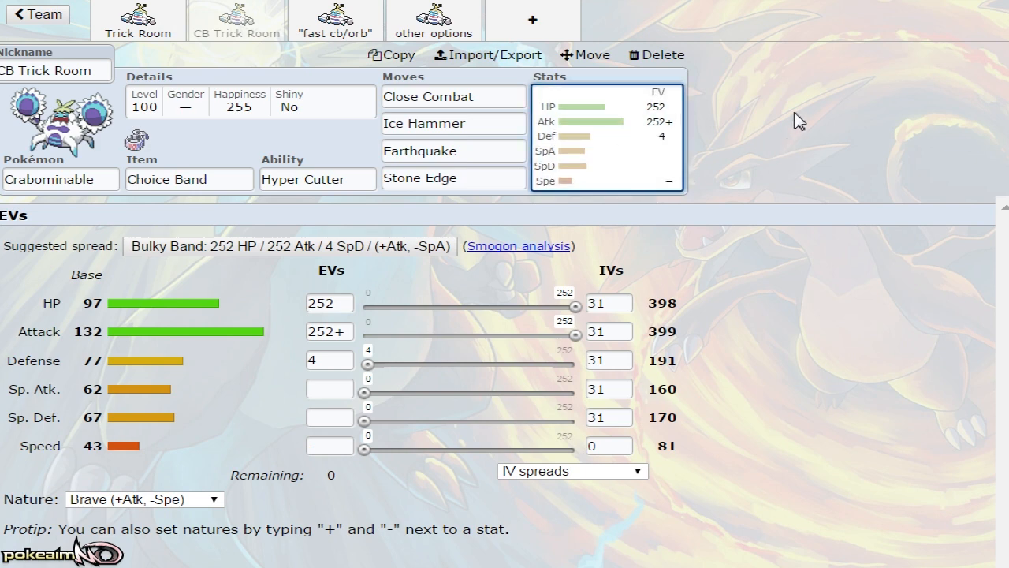
click(454, 176)
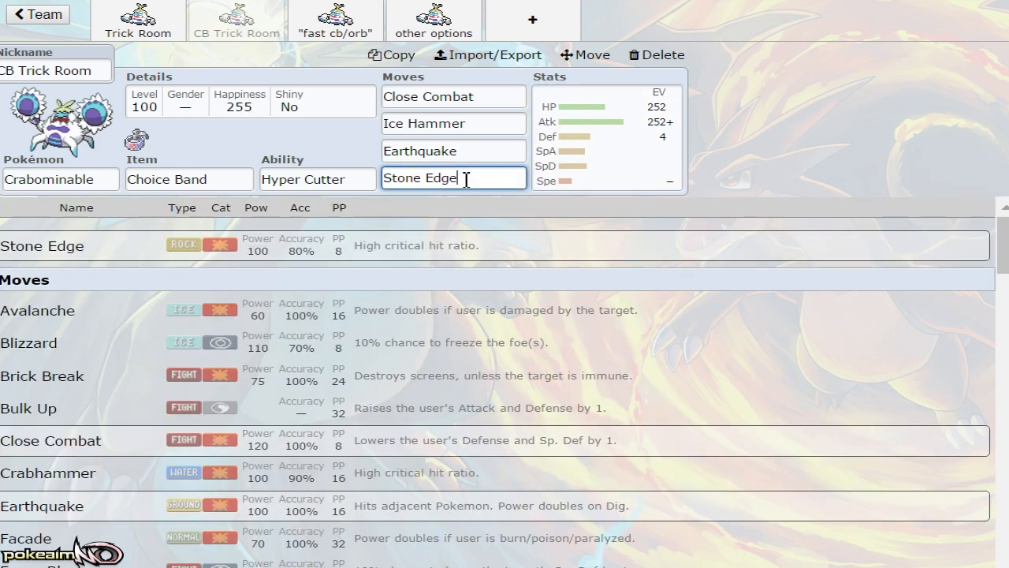
scroll(down, 3)
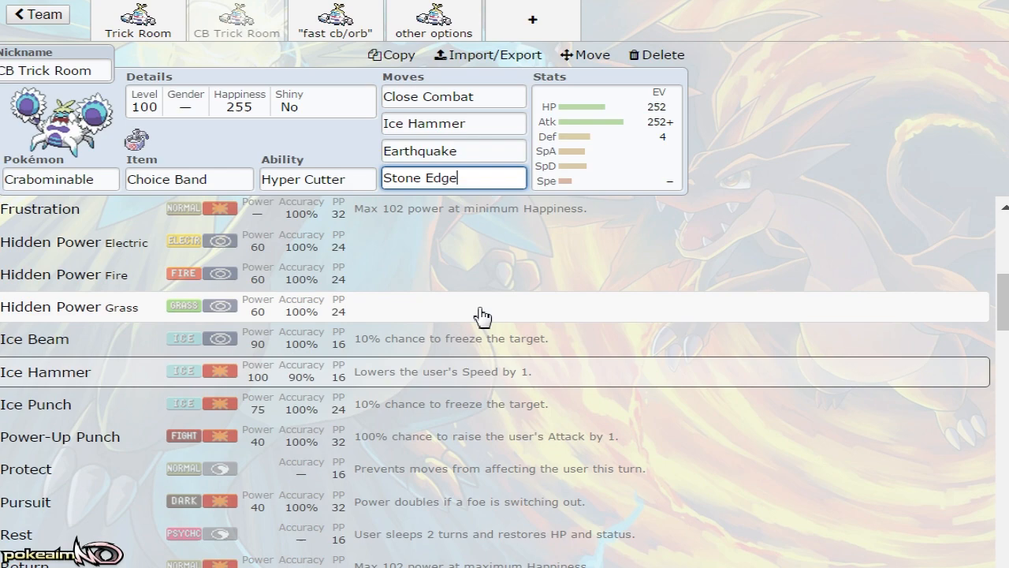
scroll(up, 3)
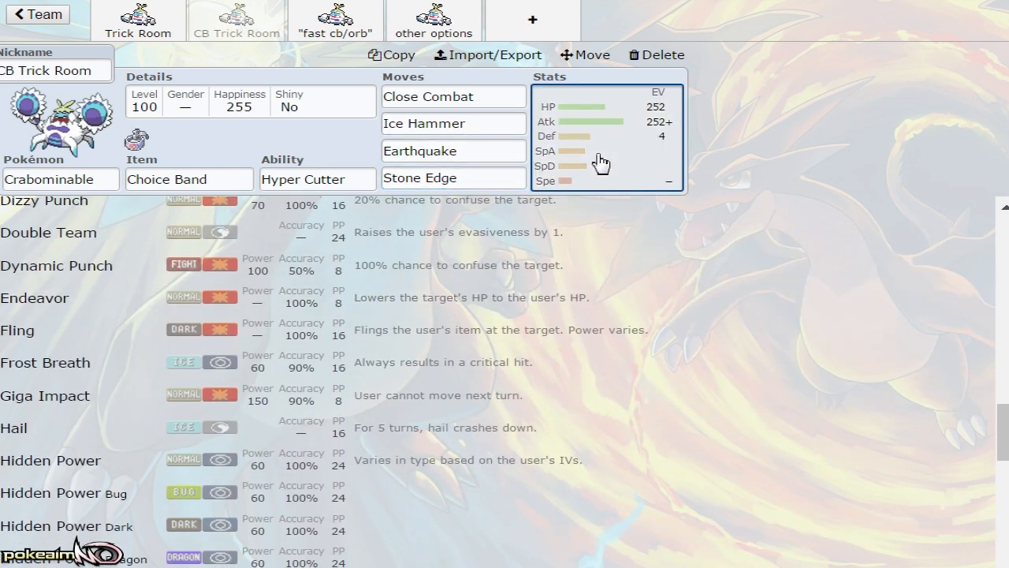
click(334, 19)
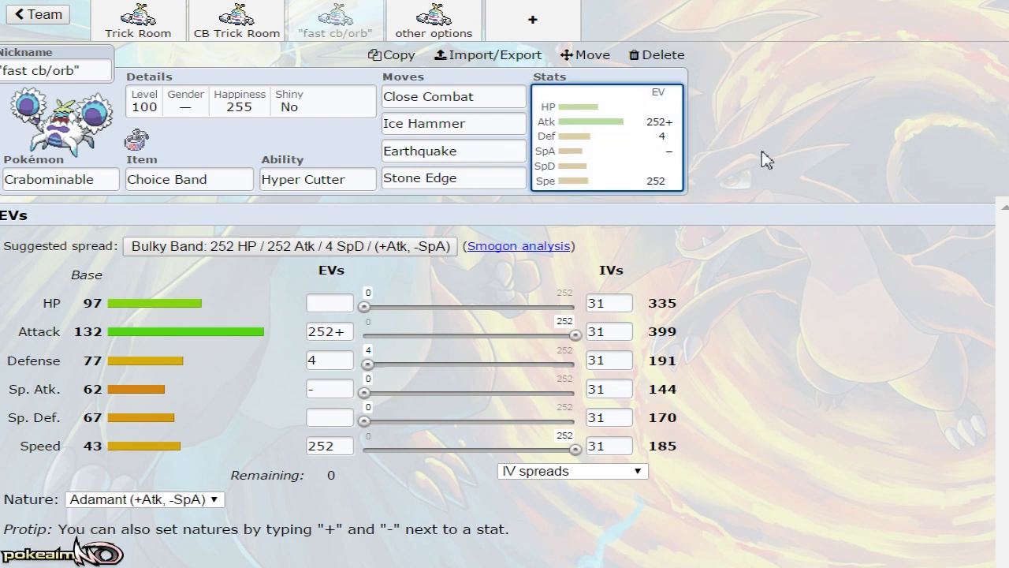
mouse_move(776, 161)
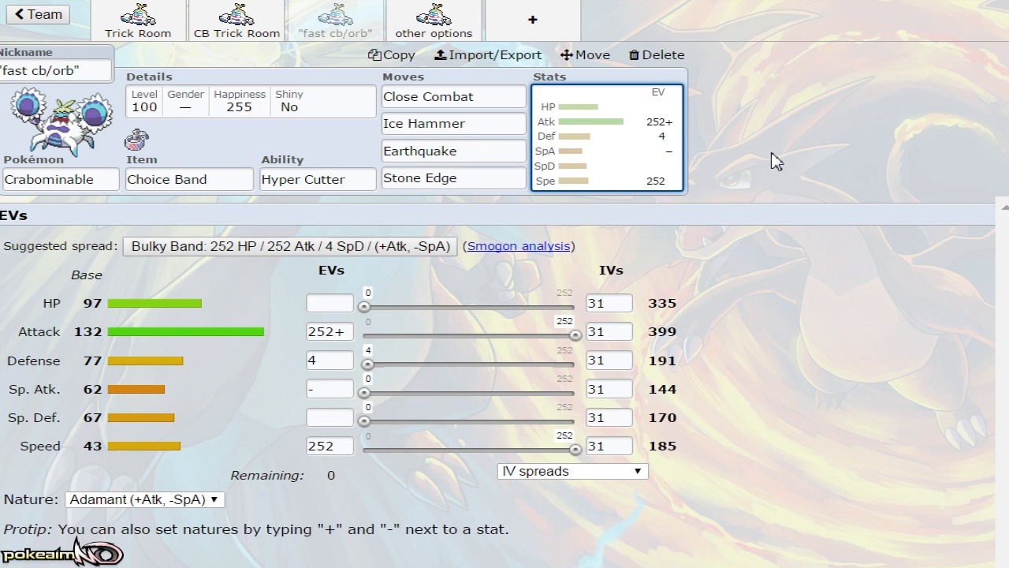
Switch the fast cb/orb set from Adamant to Jolly, giving 203 Speed and 363 Attack.
click(454, 96)
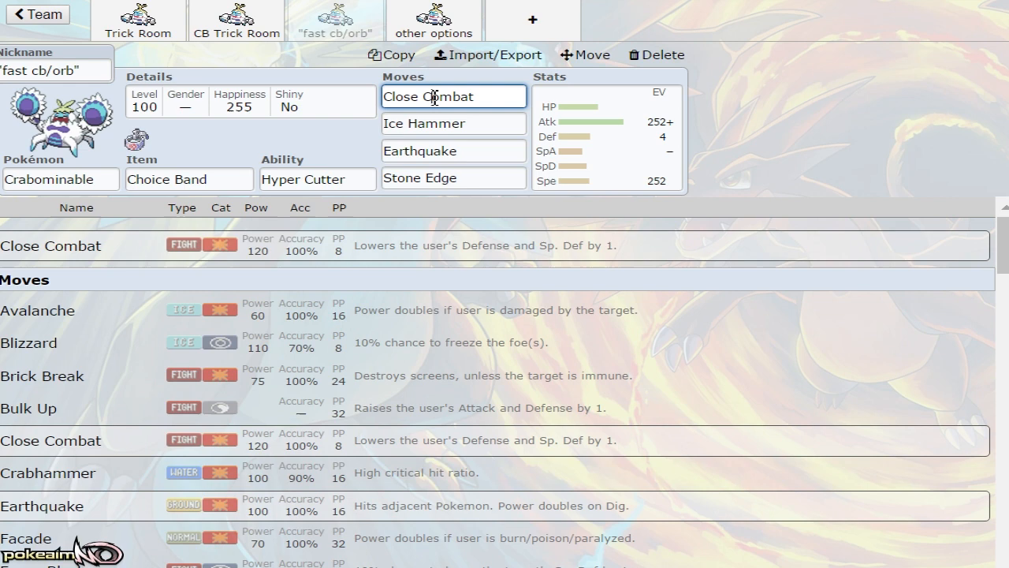
click(607, 139)
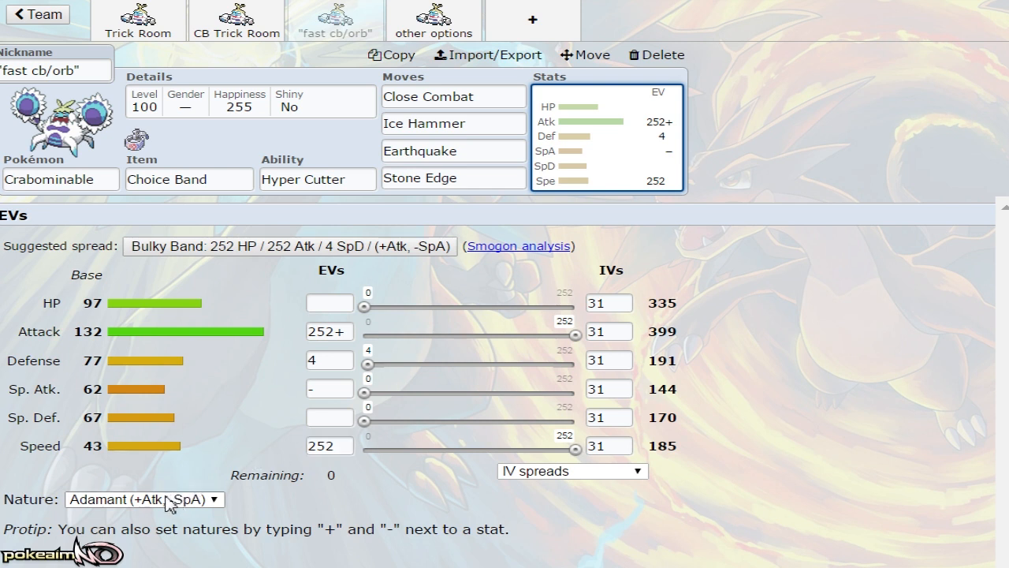
click(145, 499)
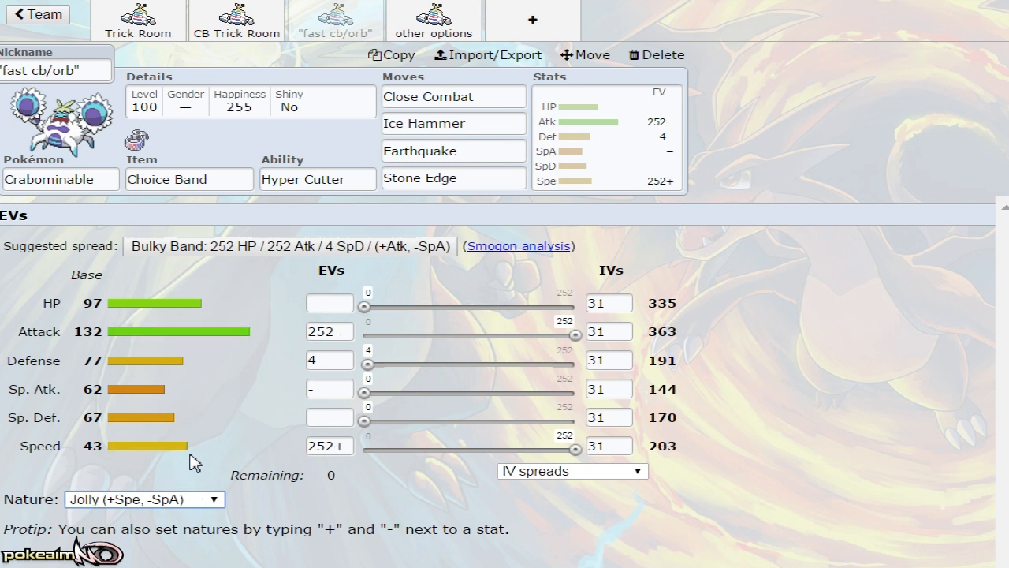
mouse_move(807, 357)
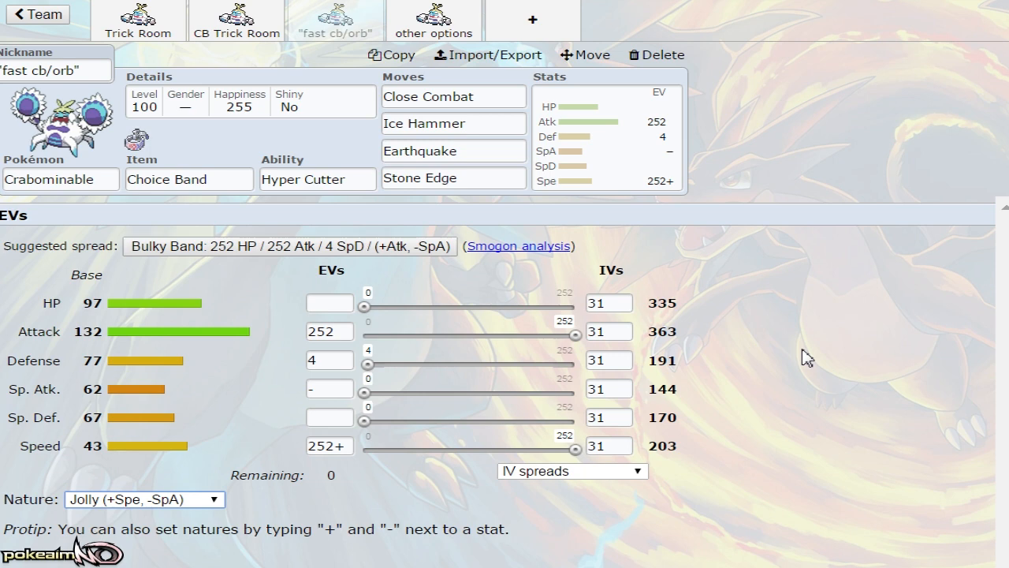
mouse_move(325, 202)
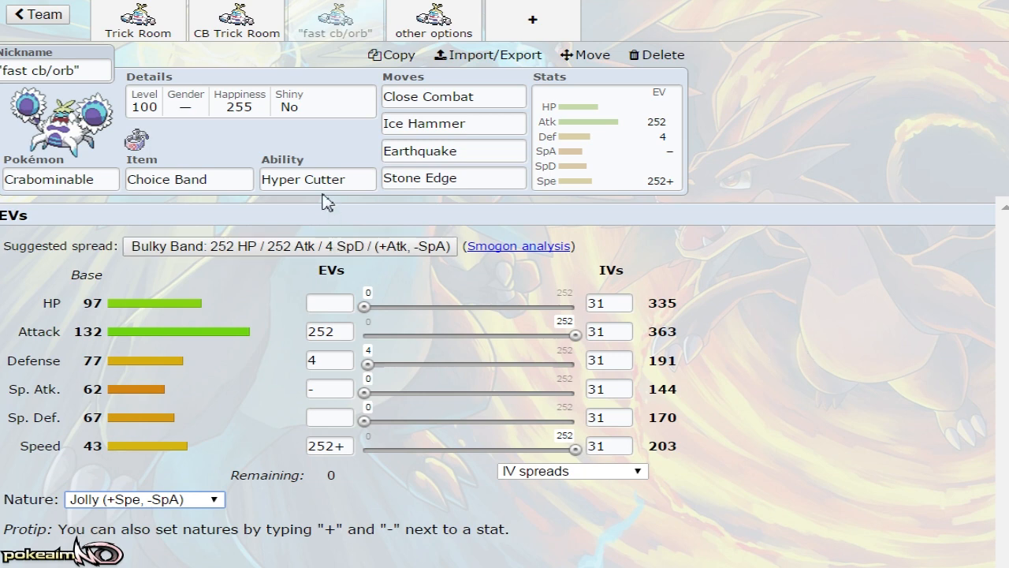
click(317, 178)
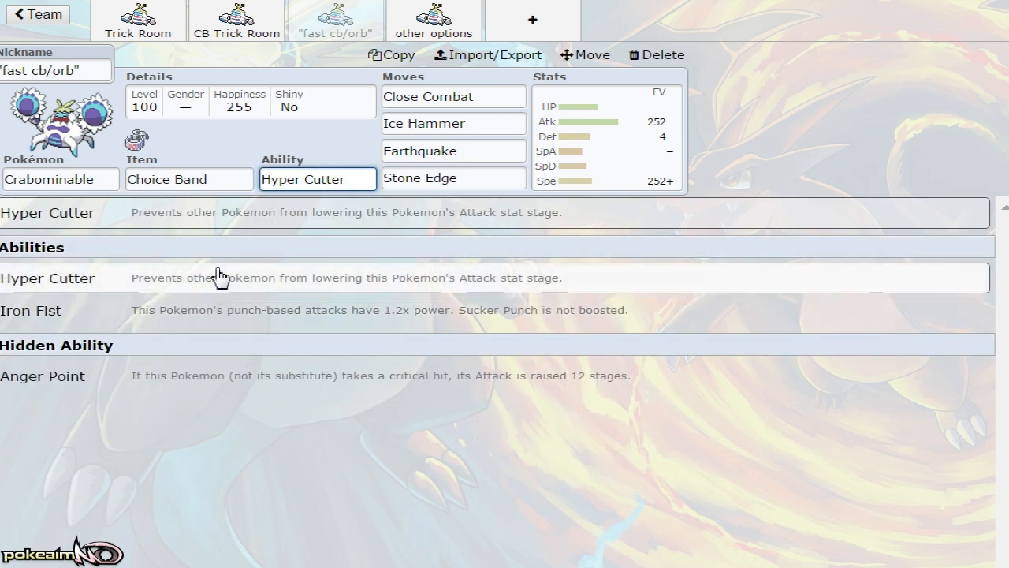
click(607, 134)
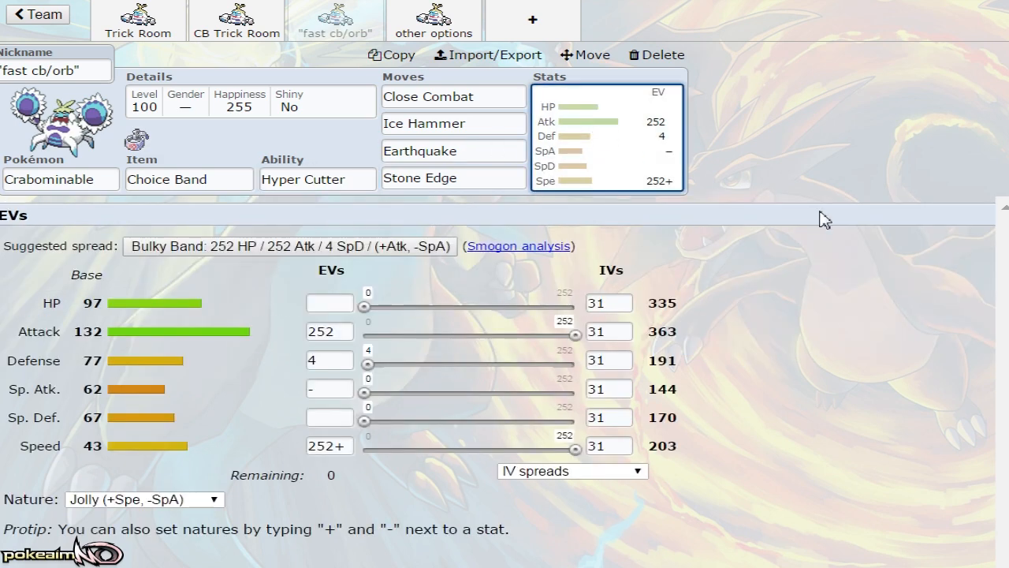
mouse_move(823, 260)
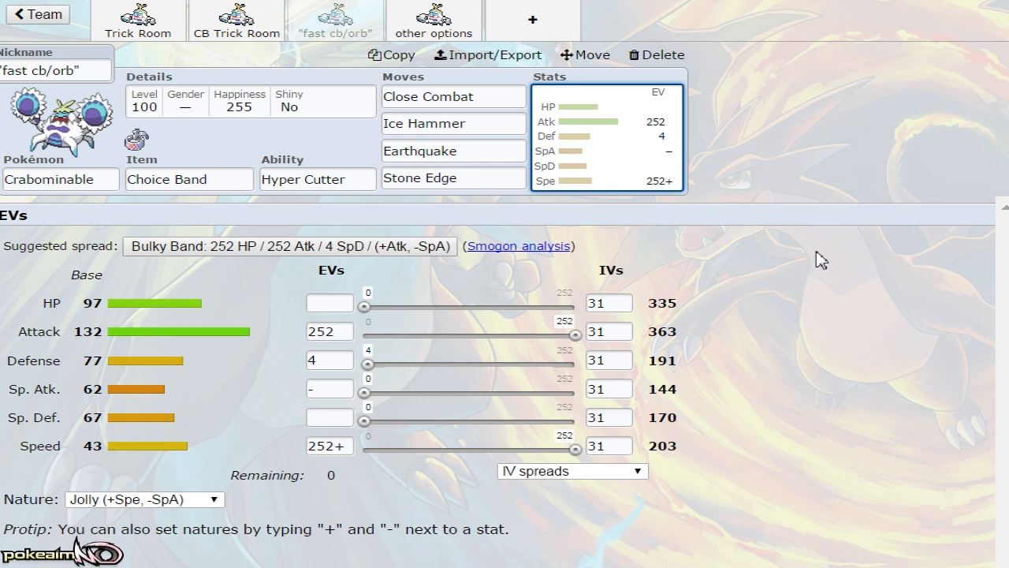
click(145, 498)
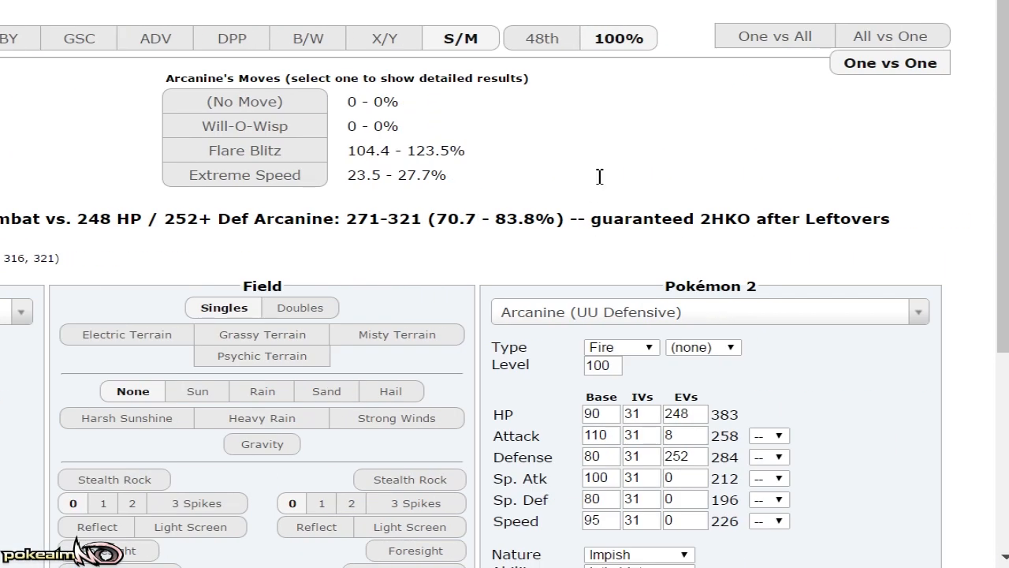
Give Crabominable the Hyper Cutter ability in the damage calculator.
scroll(down, 3)
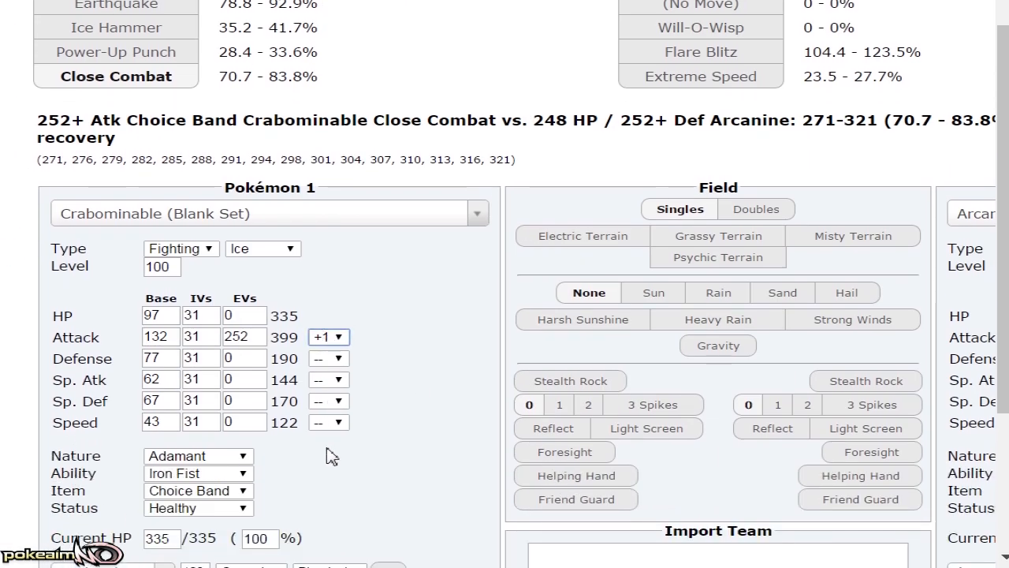
click(328, 337)
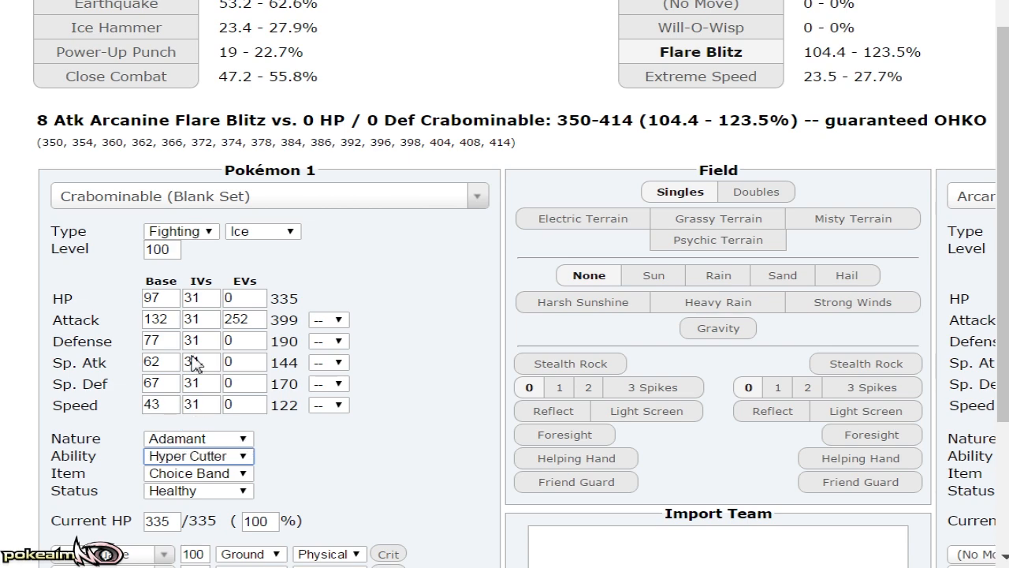
scroll(up, 3)
text(l)
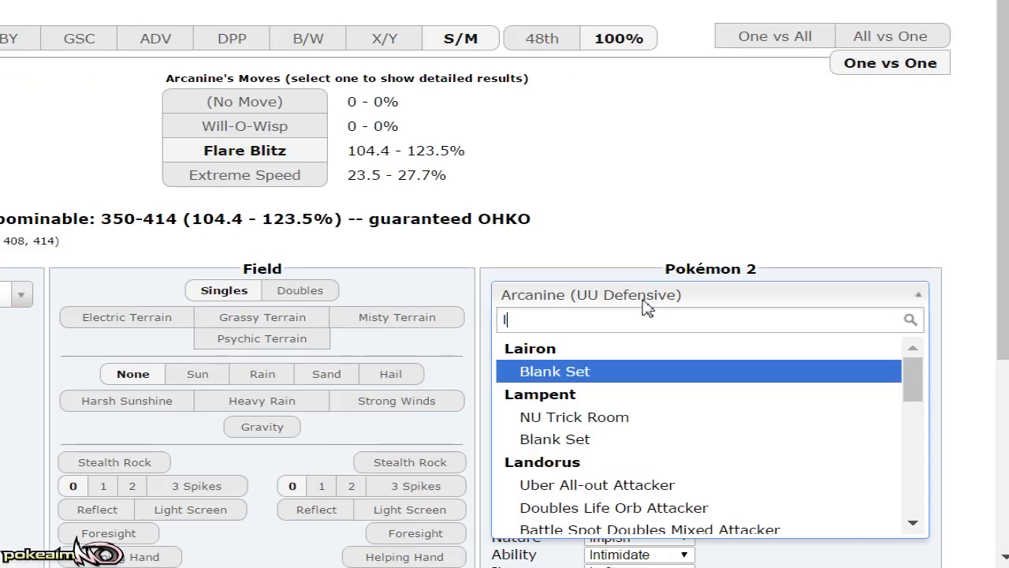
Make the opponent a 252 HP / 252+ Def Impish Celesteela, then Skarmory (OU Defensive).
text(cele)
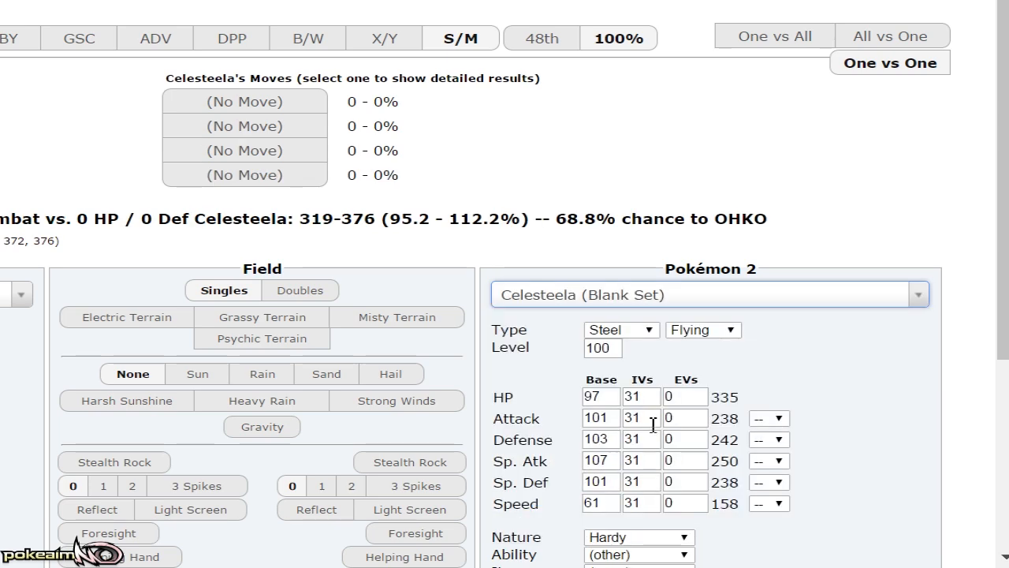
text(252)
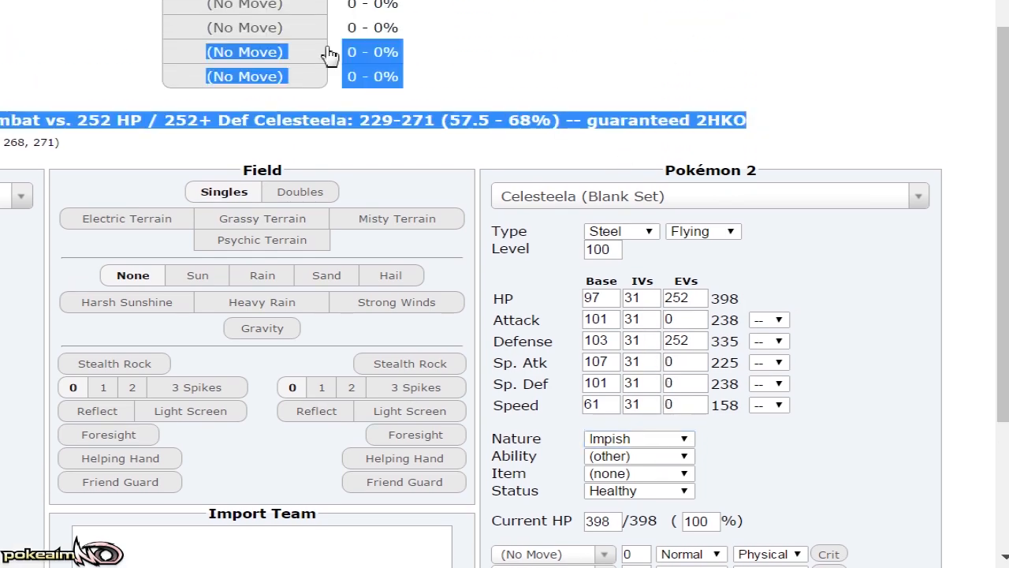
scroll(left, 3)
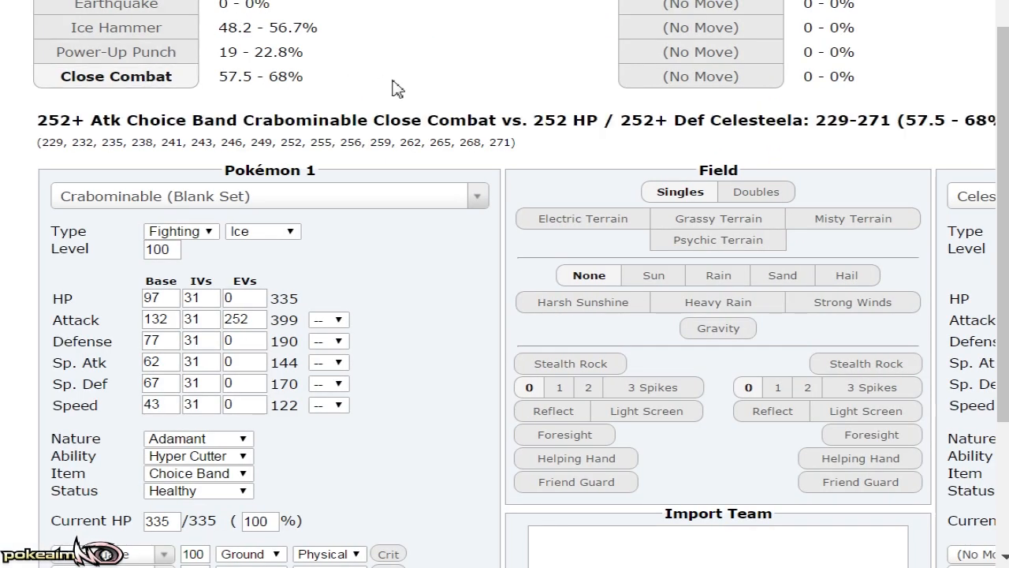
mouse_move(269, 85)
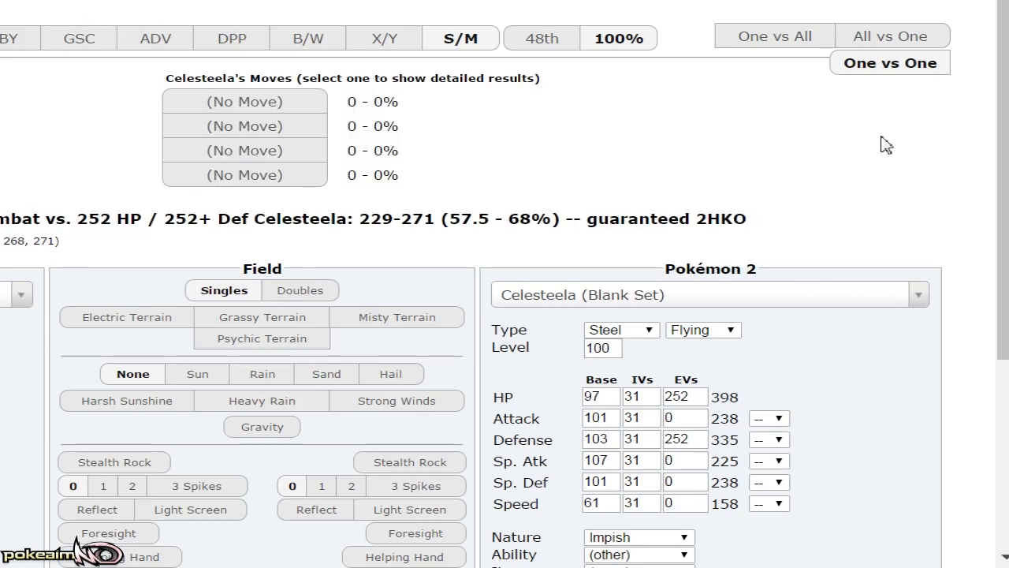
scroll(down, 3)
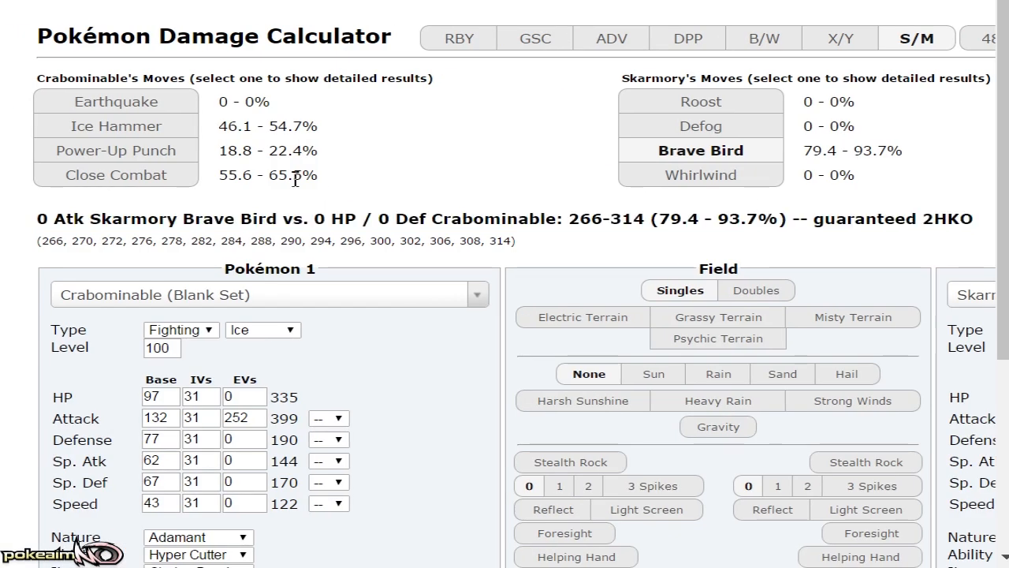
Compare Close Combat and Iron Fist-boosted Ice Hammer damage against Skarmory.
click(117, 173)
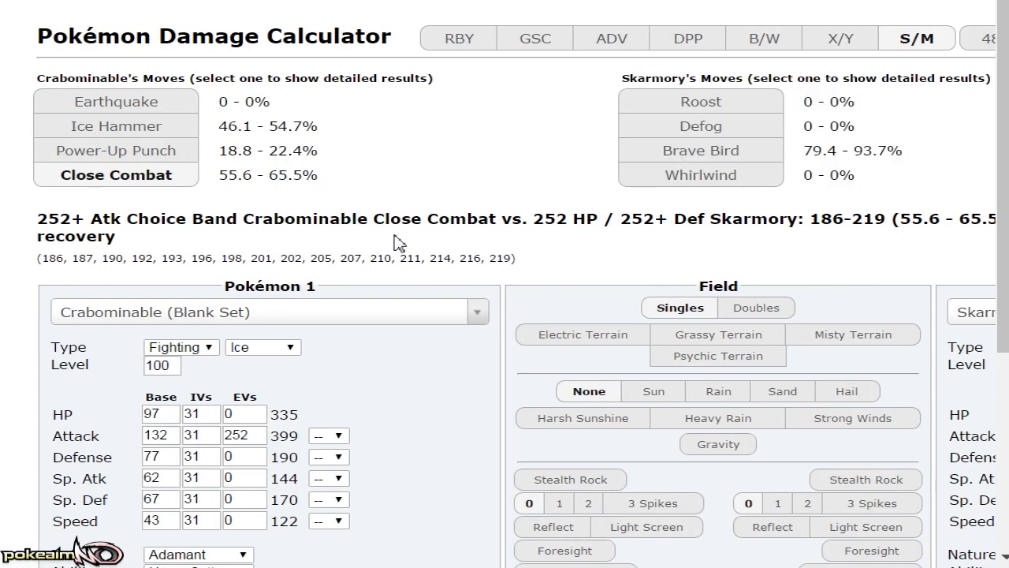
mouse_move(281, 240)
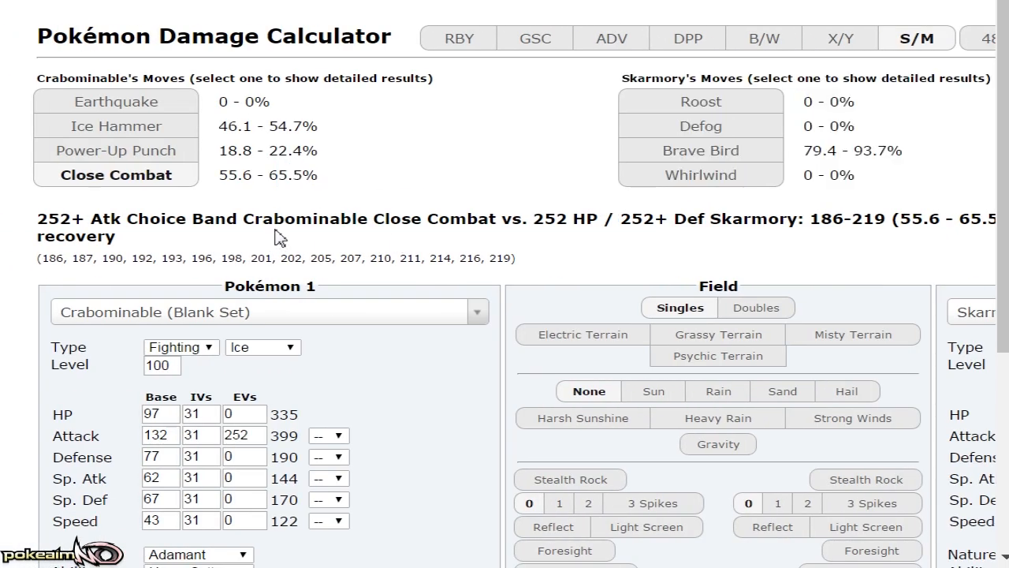
mouse_move(117, 126)
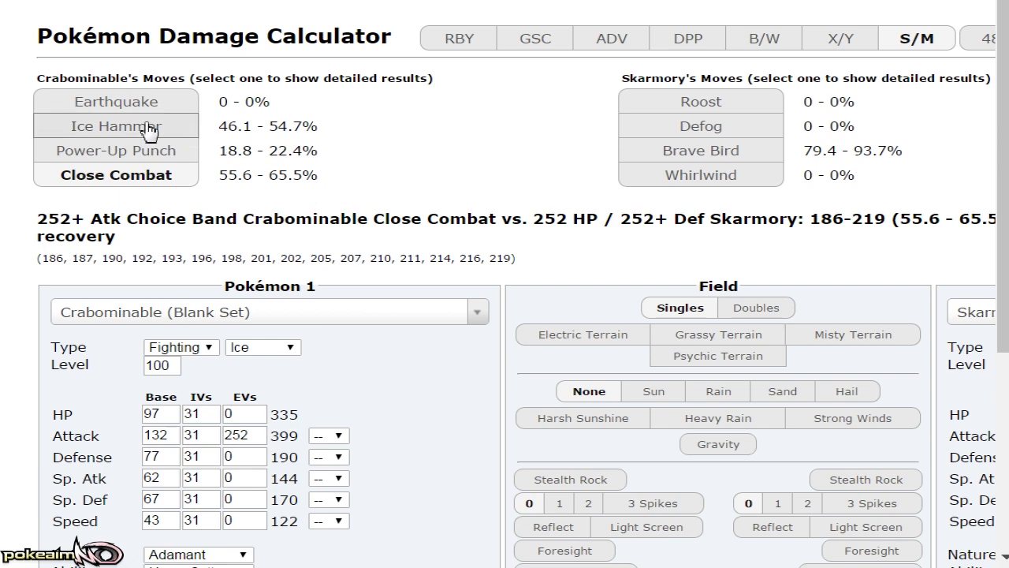
click(116, 127)
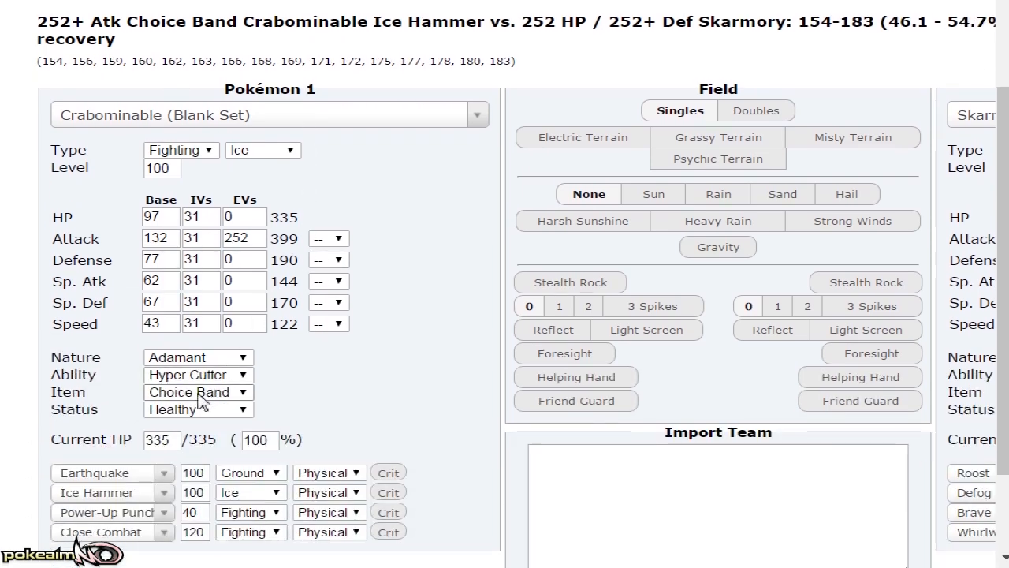
click(199, 375)
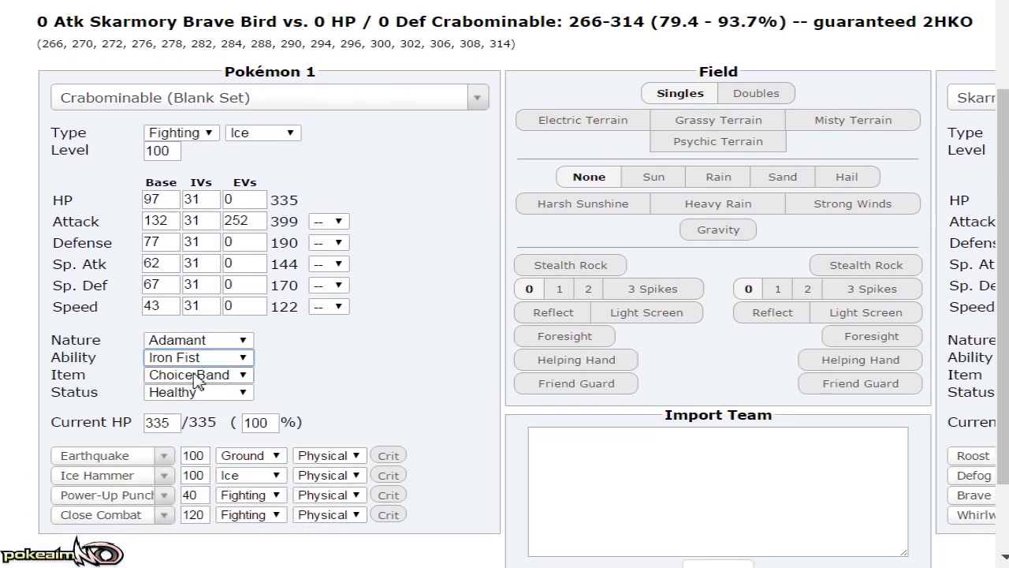
scroll(up, 3)
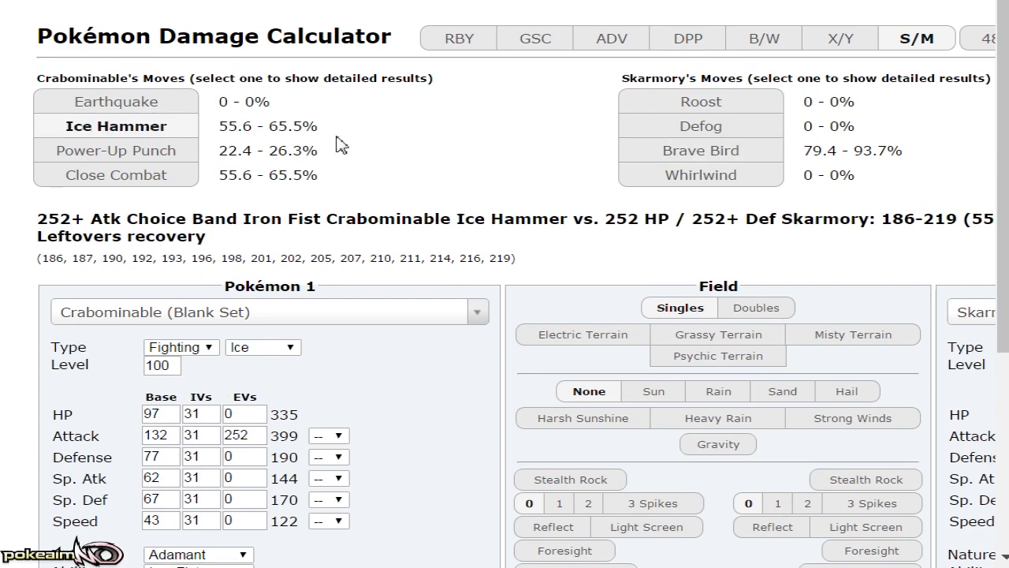
Make Toxapex the defending Pokémon and start entering its EVs.
scroll(down, 3)
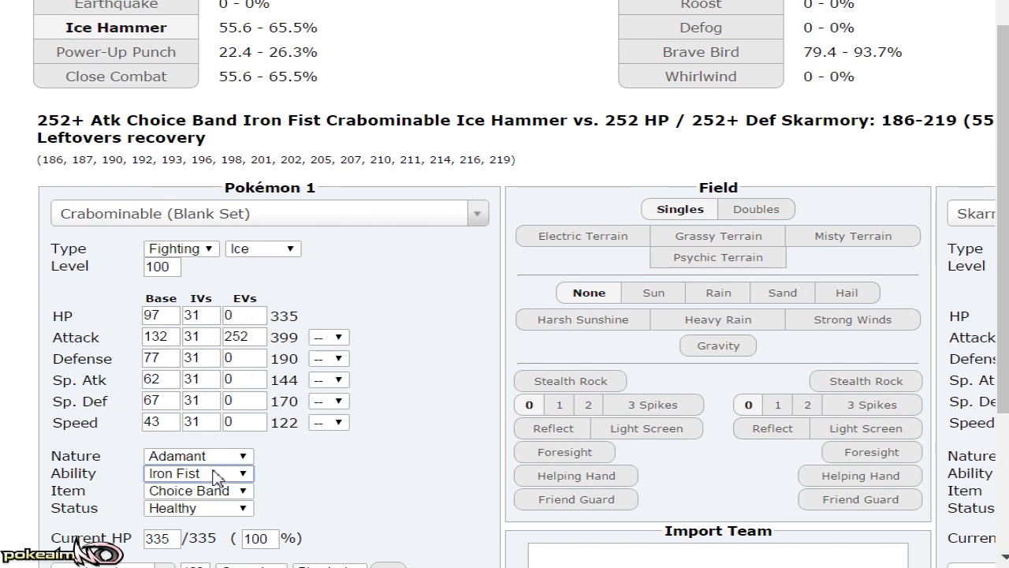
mouse_move(360, 229)
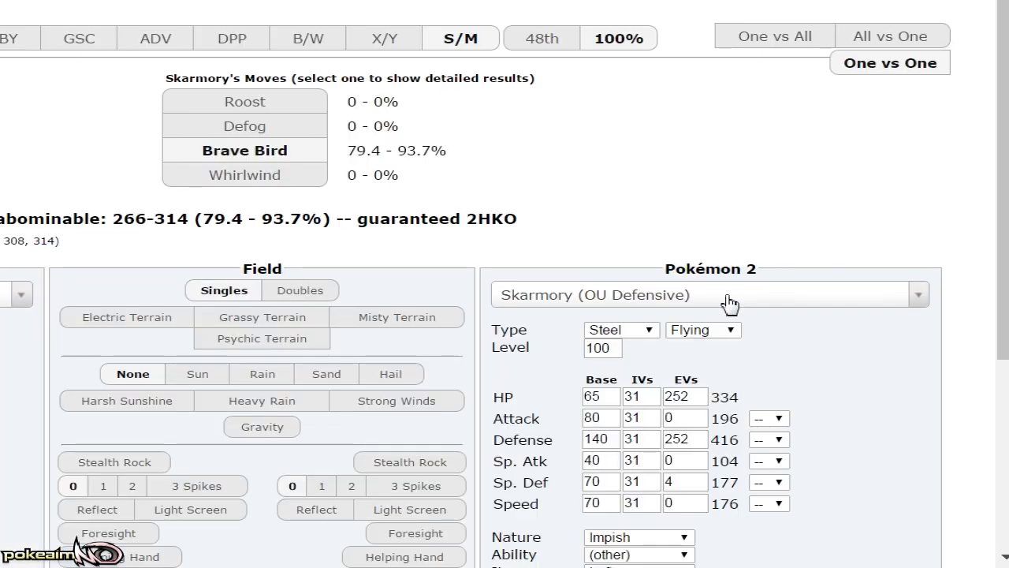
click(707, 295)
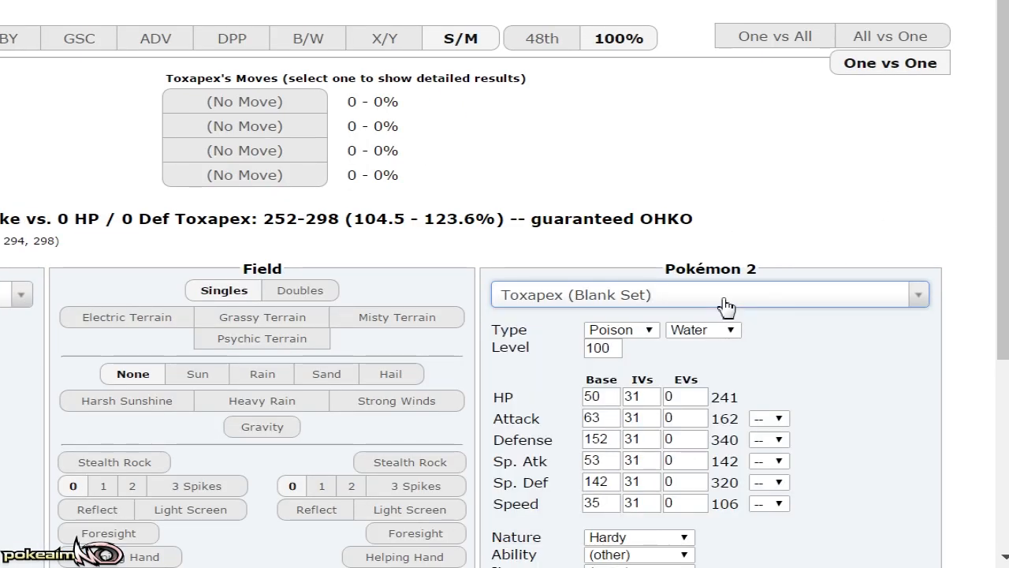
text(252)
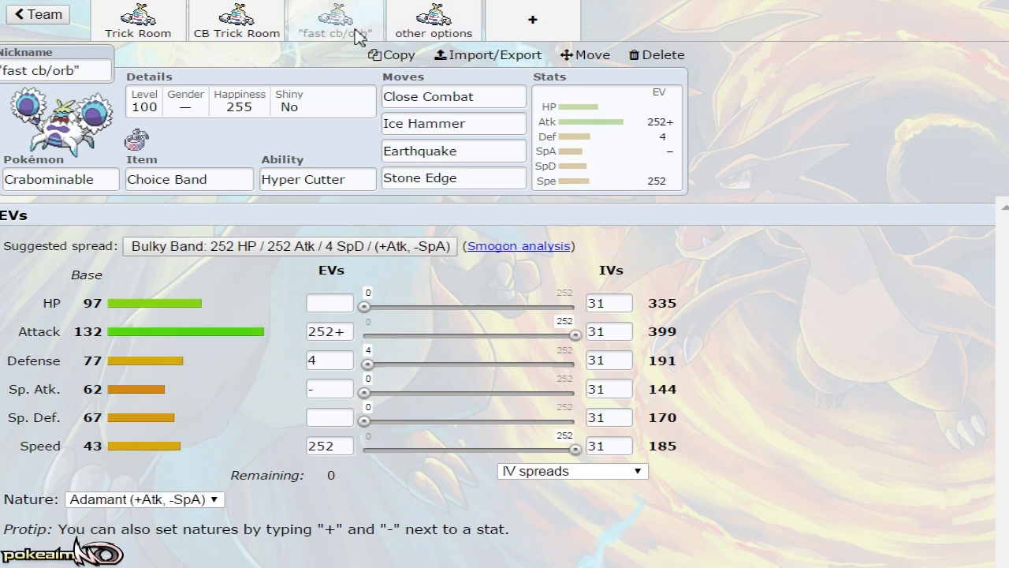
View the 'other options' Crabominable set, inspecting Ice Punch and its abilities and base stats.
click(432, 22)
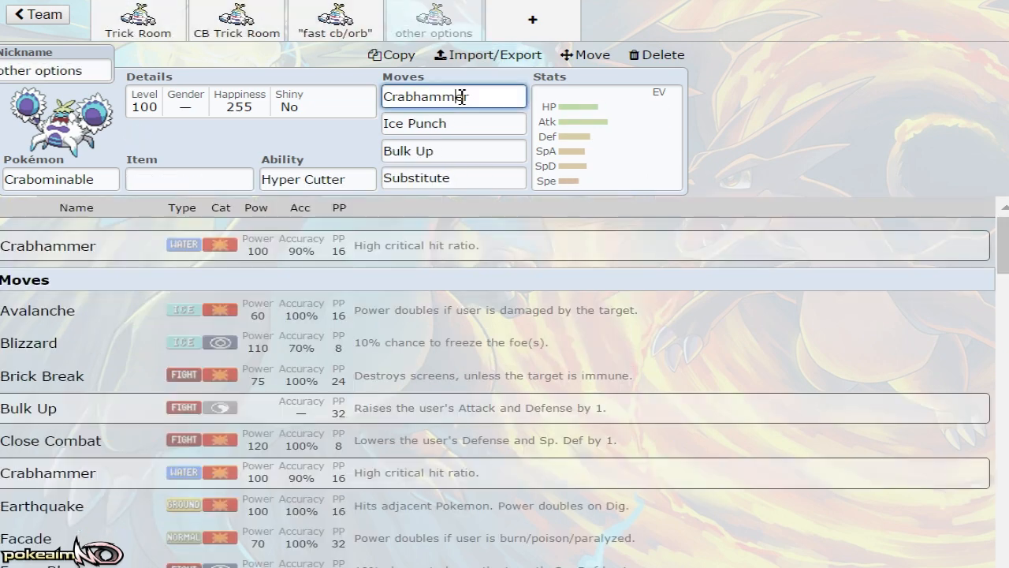
mouse_move(677, 33)
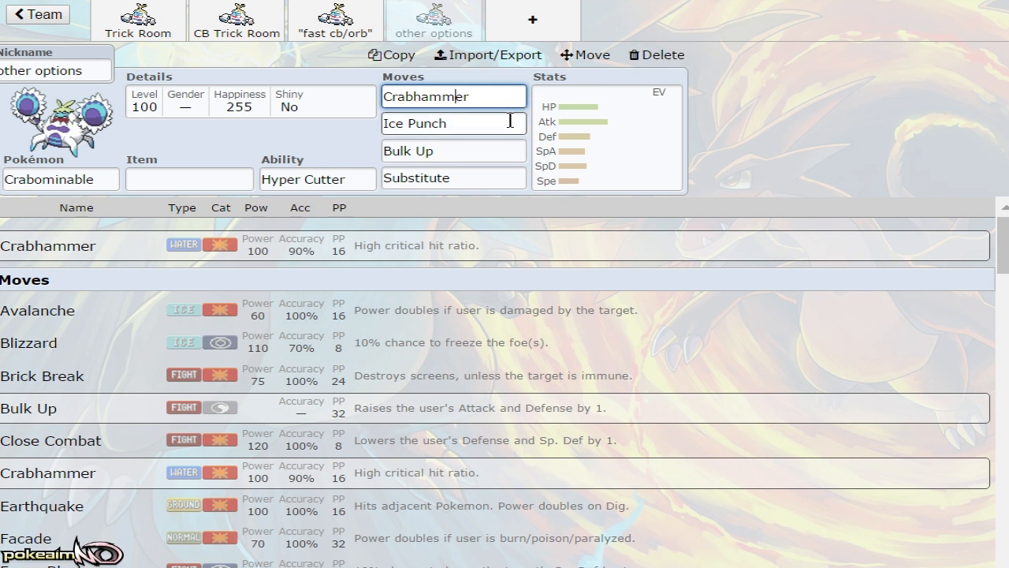
click(454, 123)
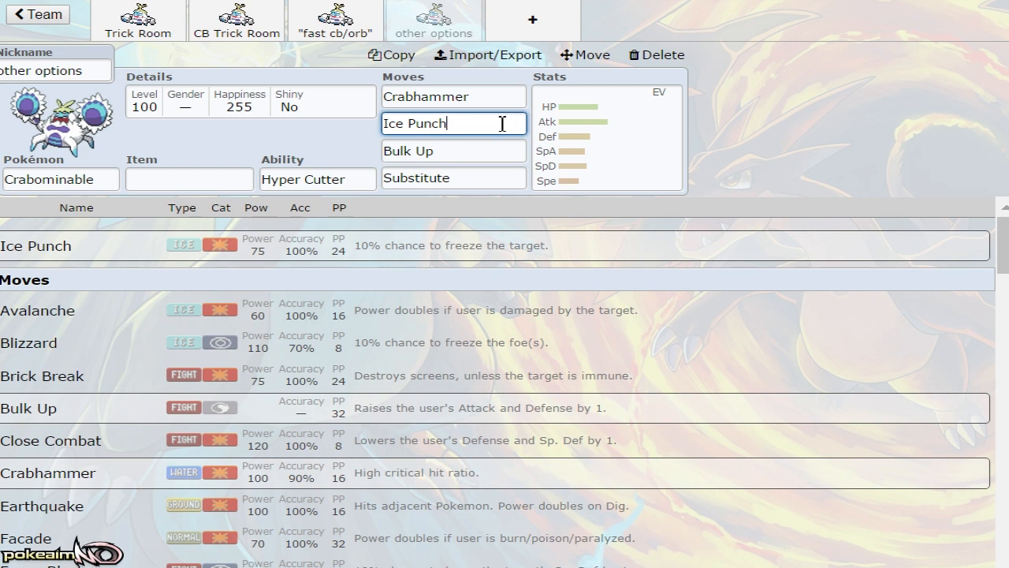
click(60, 180)
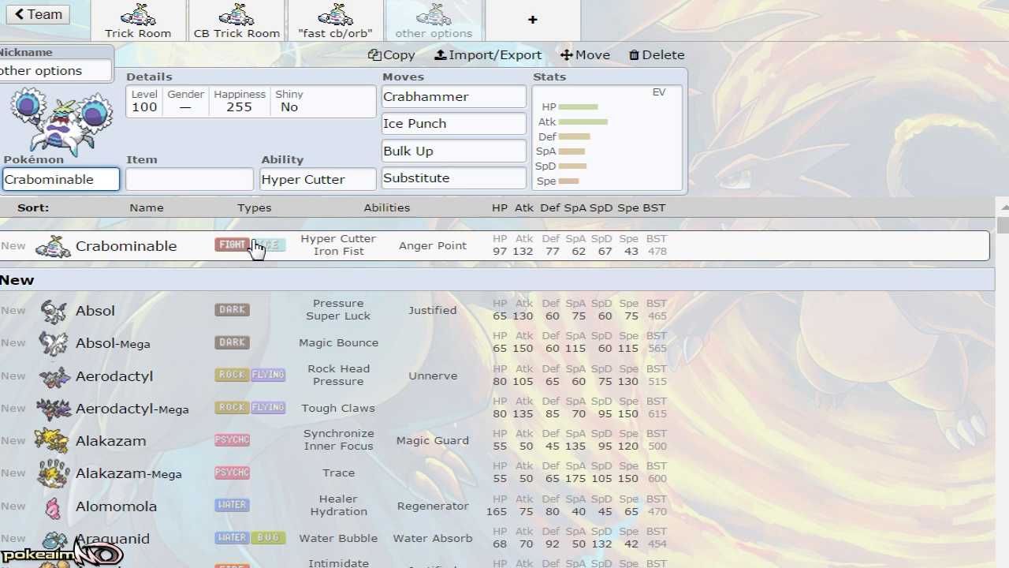
Inspect the Substitute move and browse the move list on the 'other options' set.
click(454, 177)
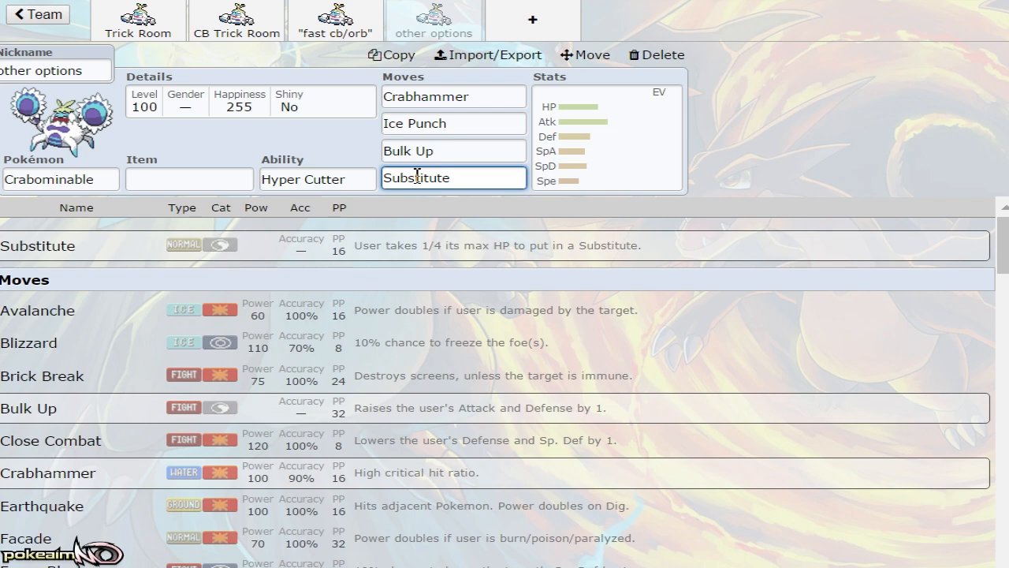
scroll(down, 3)
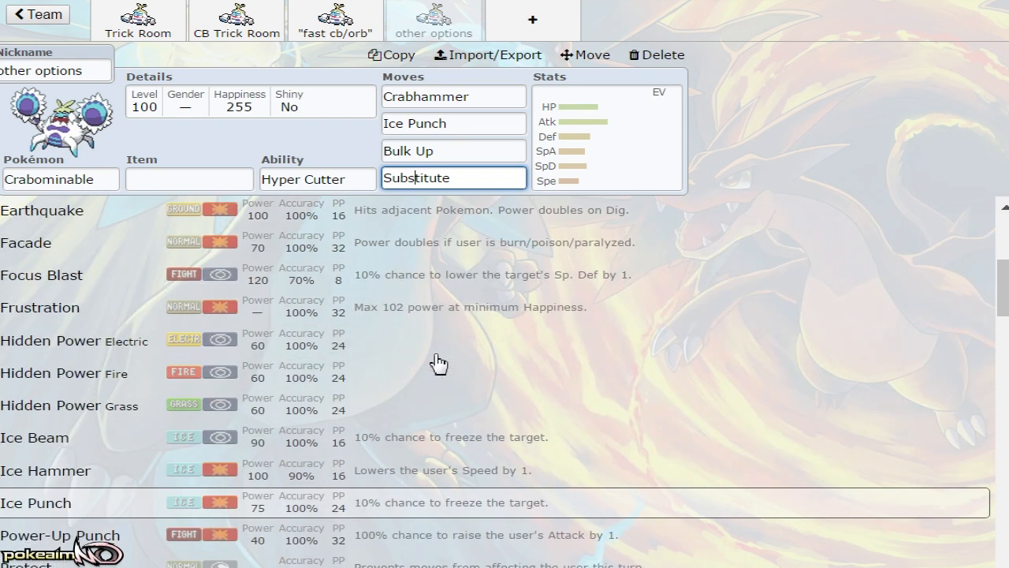
scroll(down, 3)
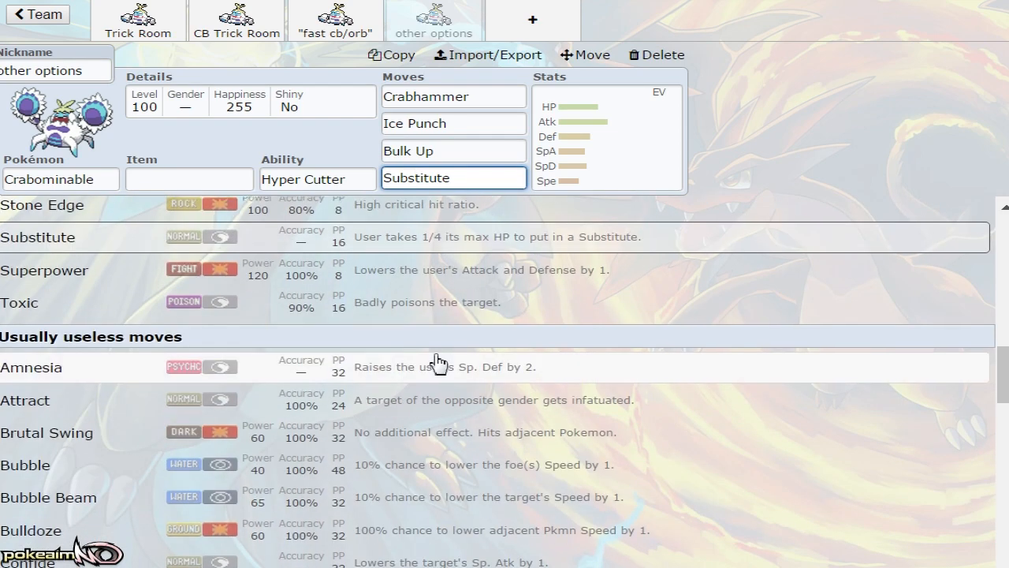
scroll(up, 3)
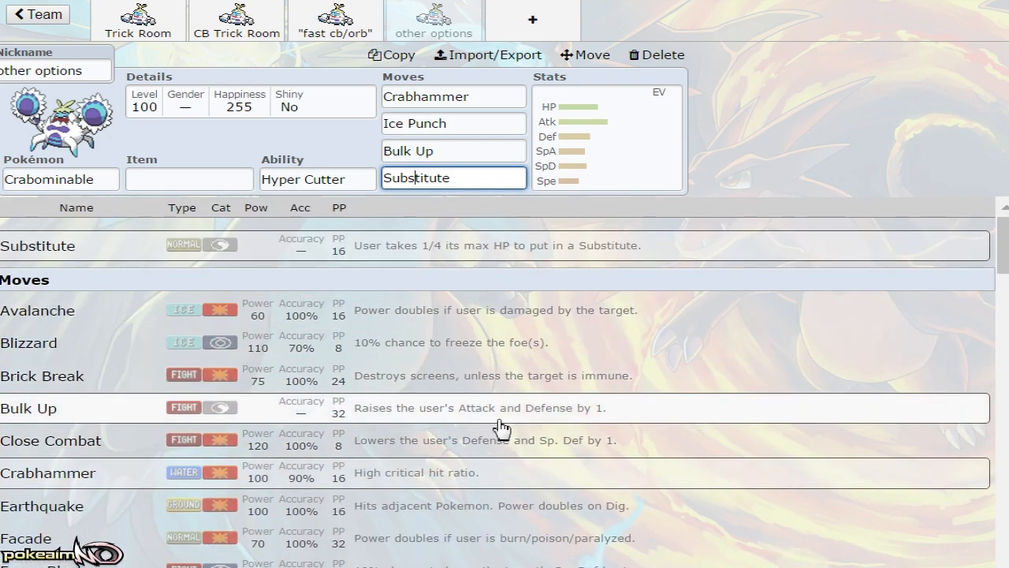
scroll(down, 3)
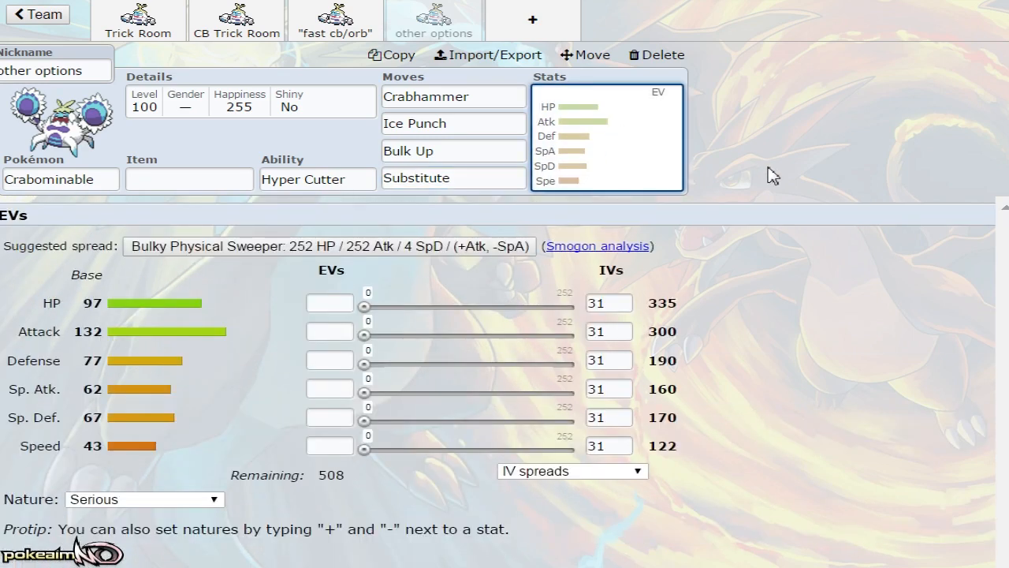
Return to the CB Trick Room Crabominable set via the Trick Room tab.
click(136, 19)
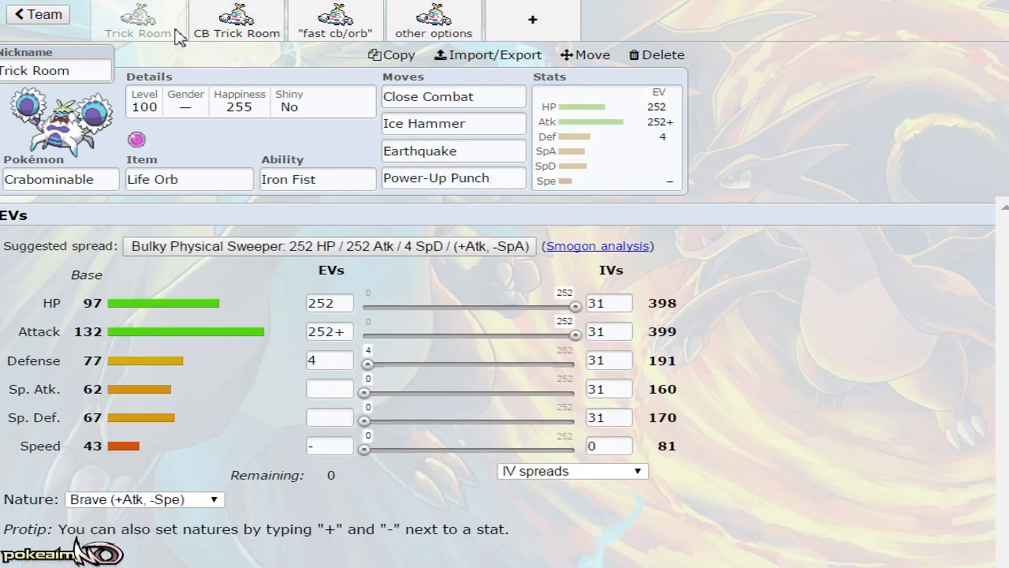
click(237, 19)
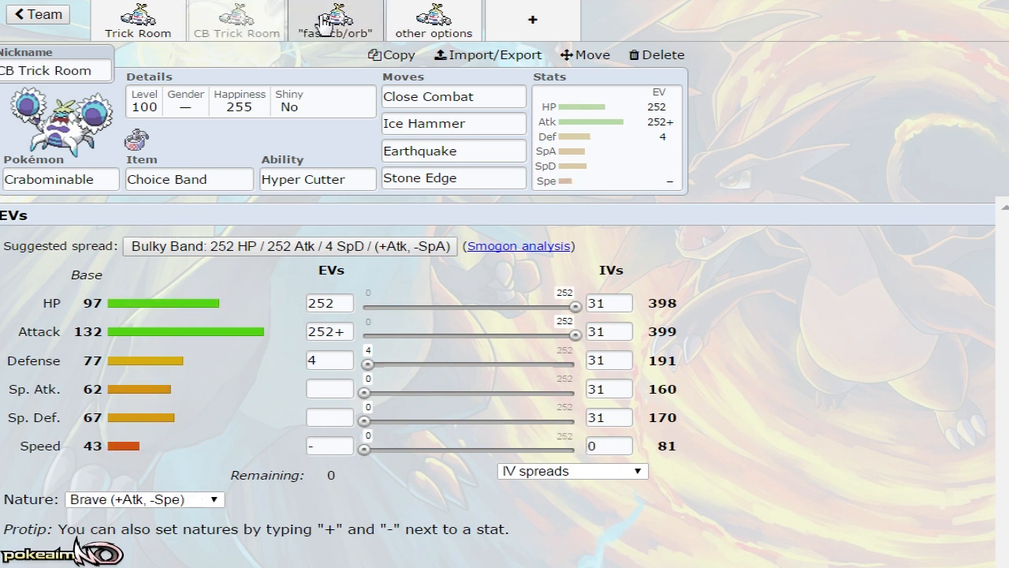